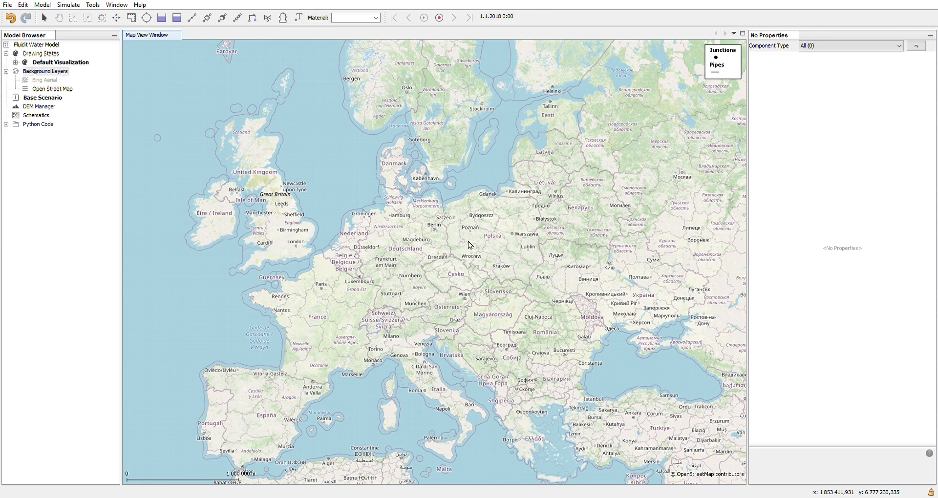
mouse_move(460, 207)
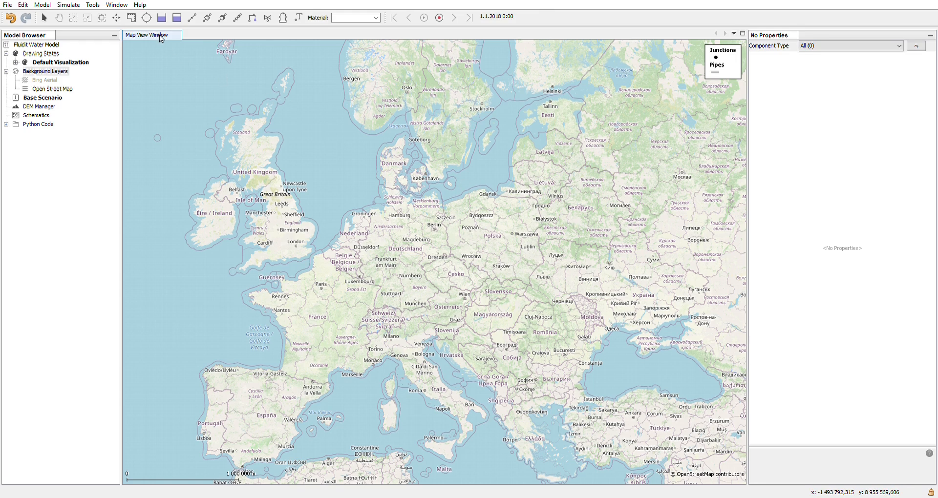
mouse_move(154, 39)
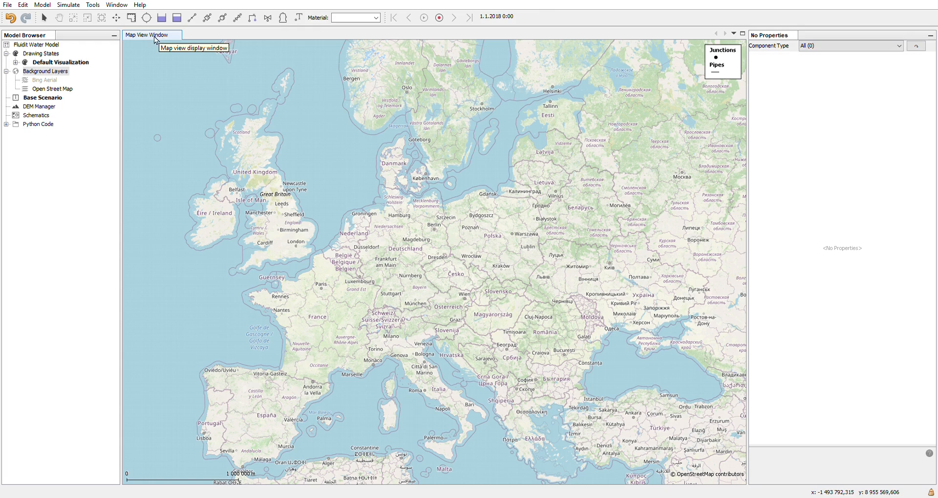
mouse_move(45, 36)
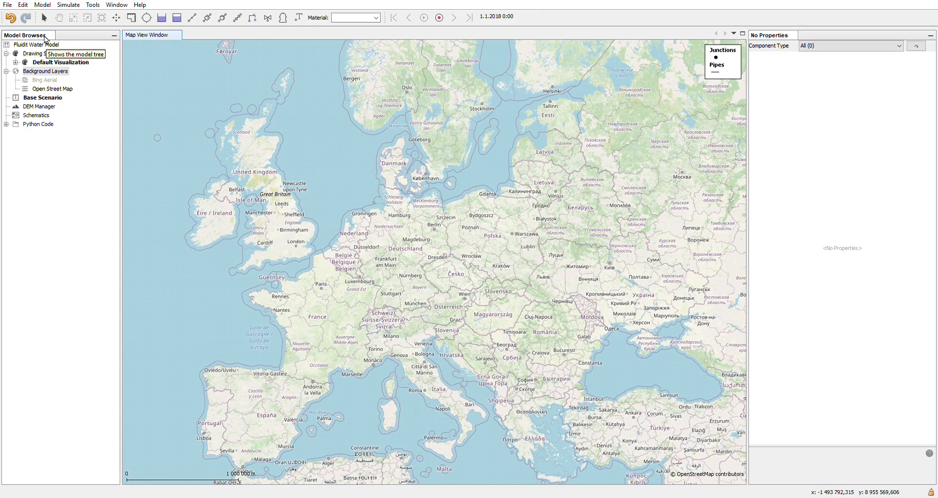
mouse_move(779, 45)
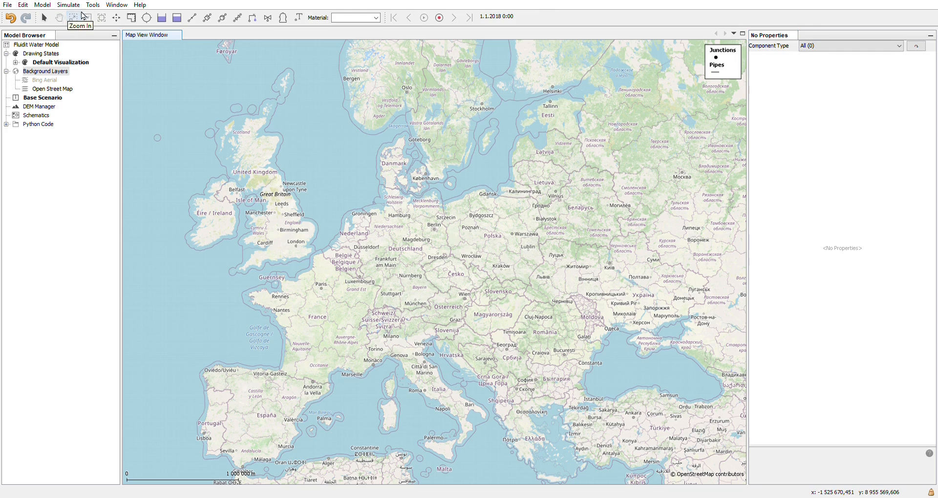
mouse_move(115, 17)
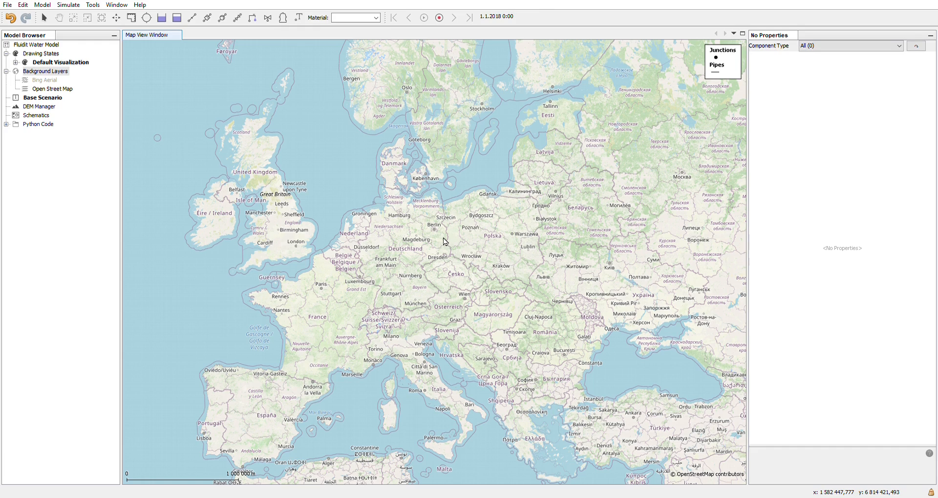
mouse_move(555, 251)
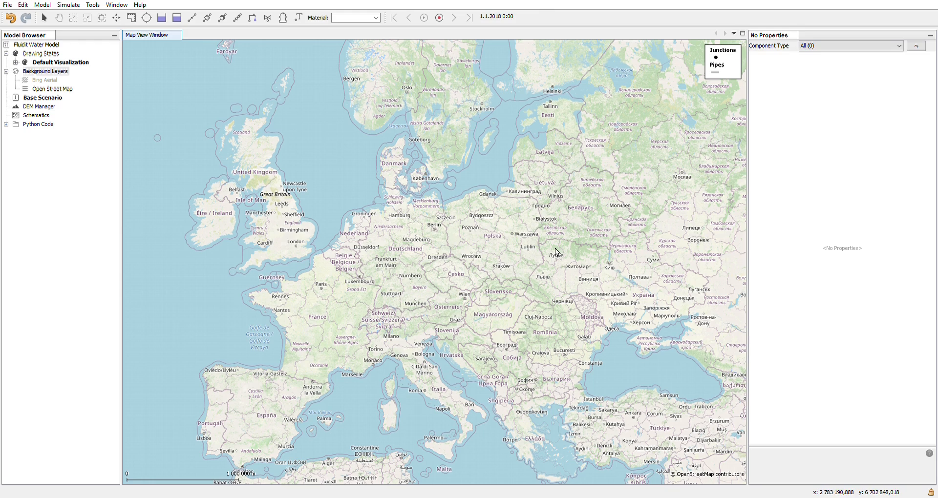
mouse_move(503, 278)
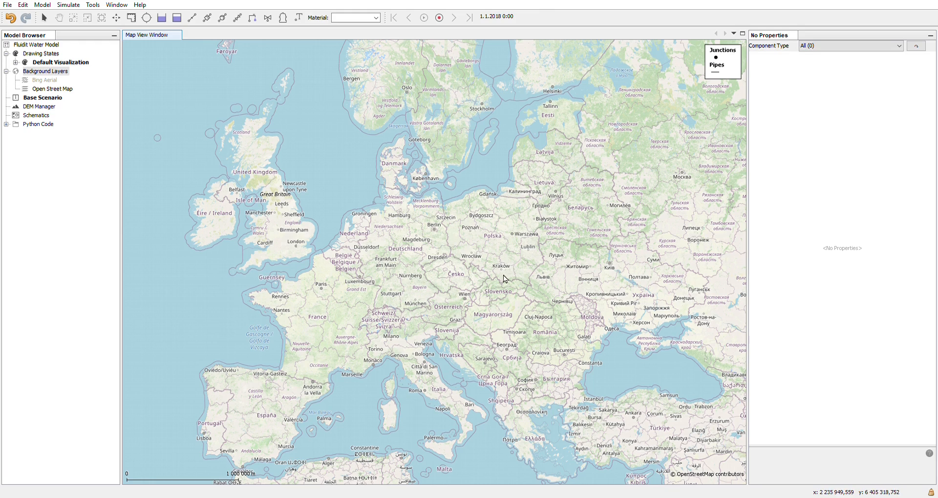
mouse_move(516, 207)
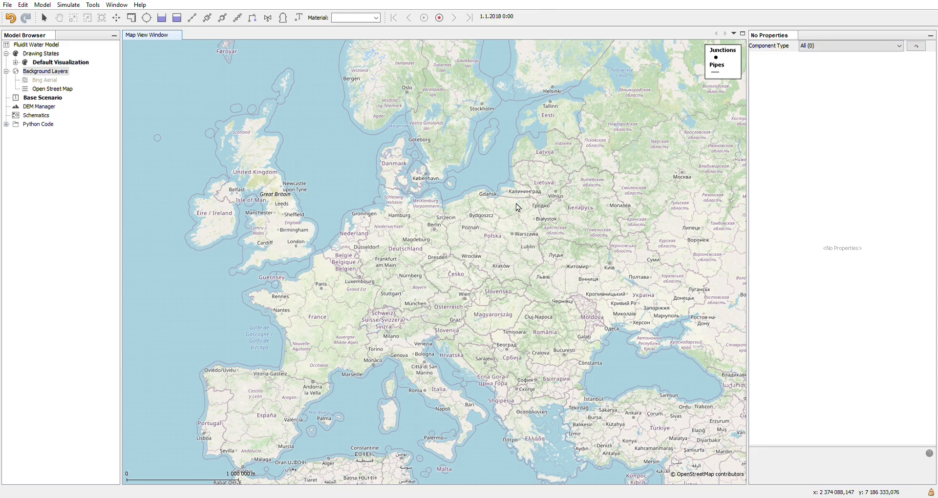
mouse_move(542, 205)
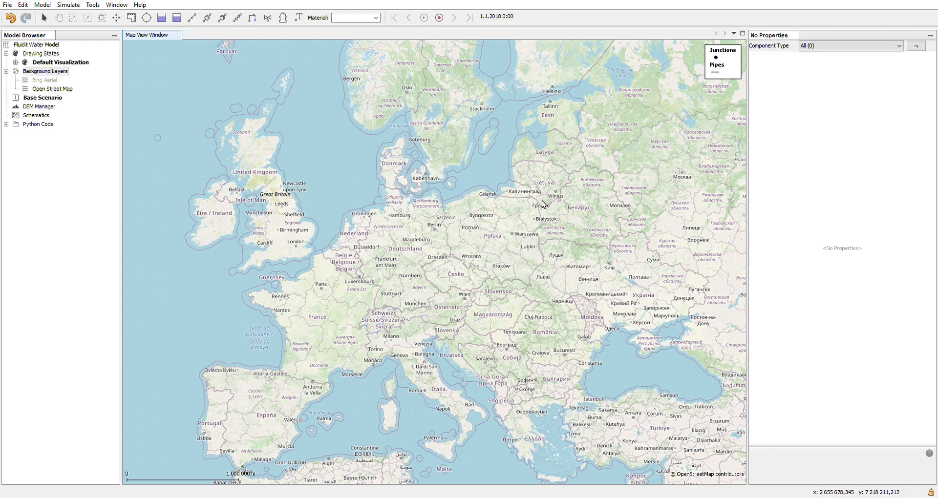
mouse_move(561, 209)
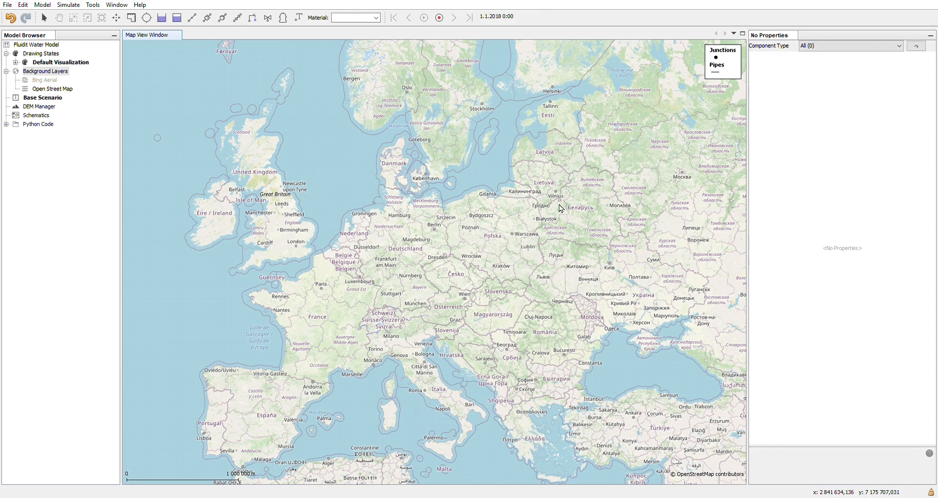
mouse_move(550, 211)
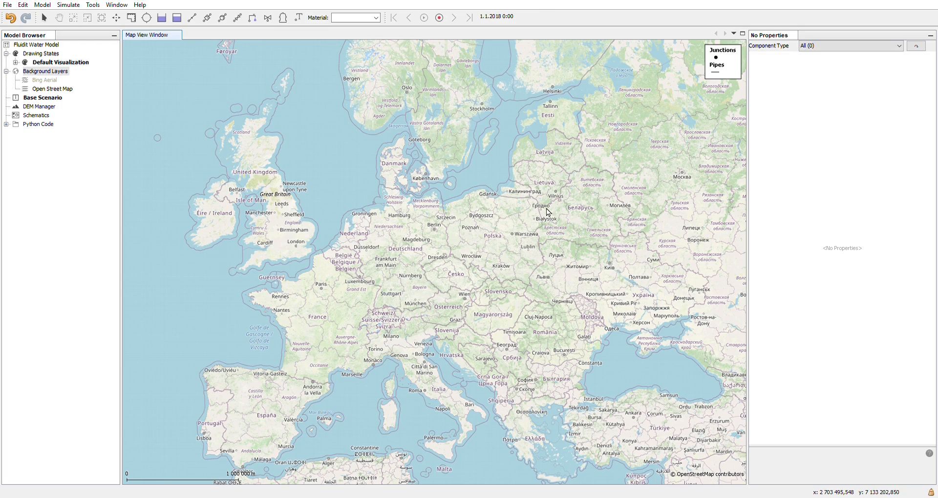
mouse_move(475, 197)
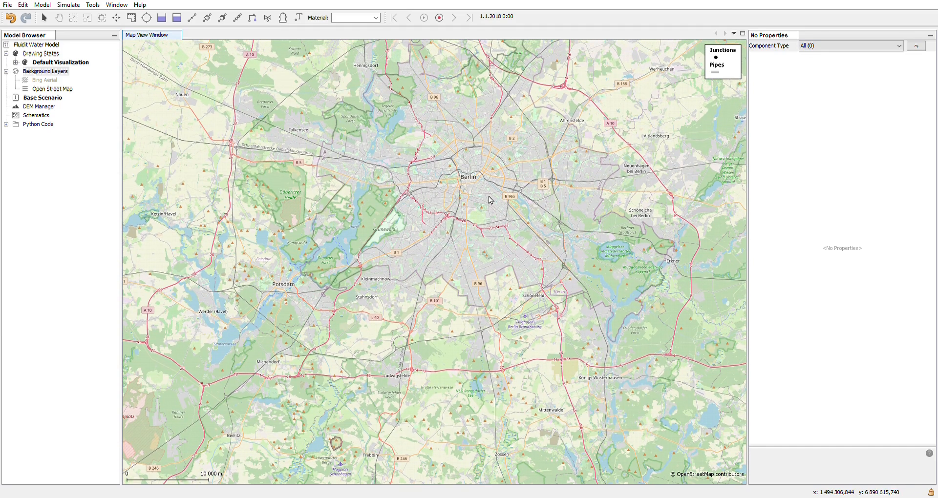
mouse_move(36, 44)
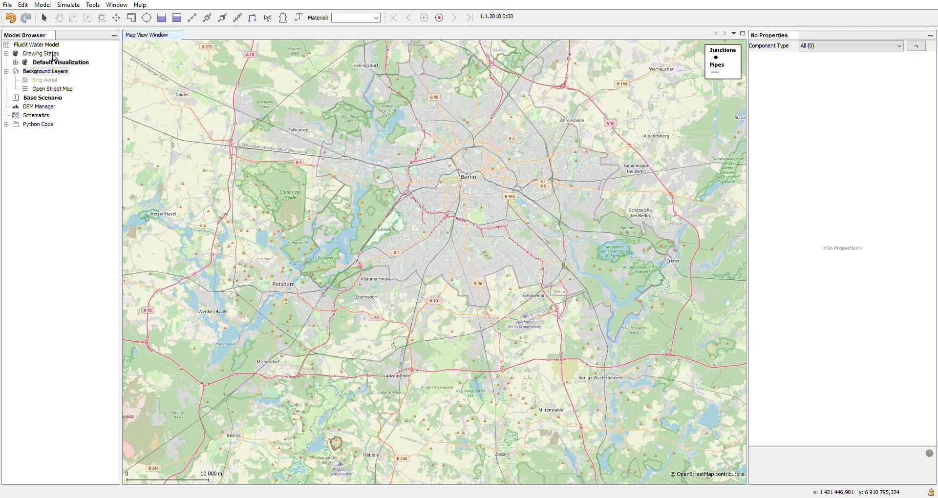
mouse_move(54, 56)
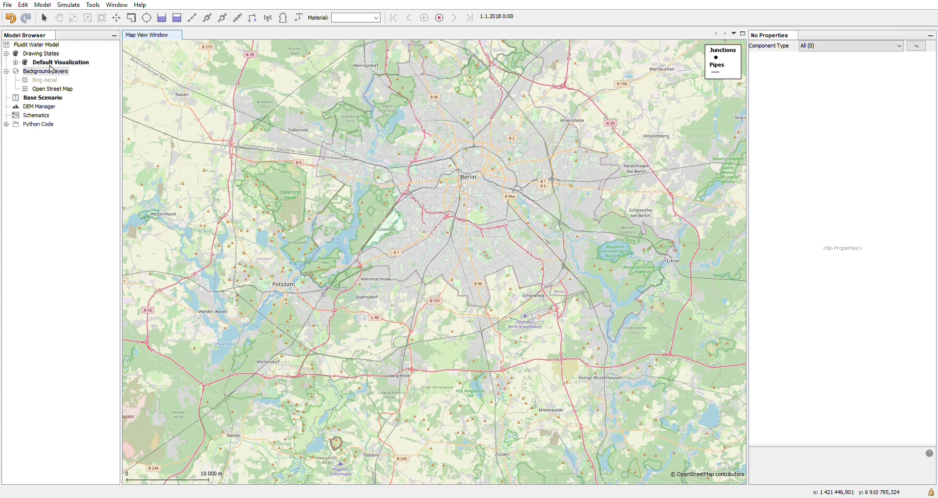
mouse_move(49, 71)
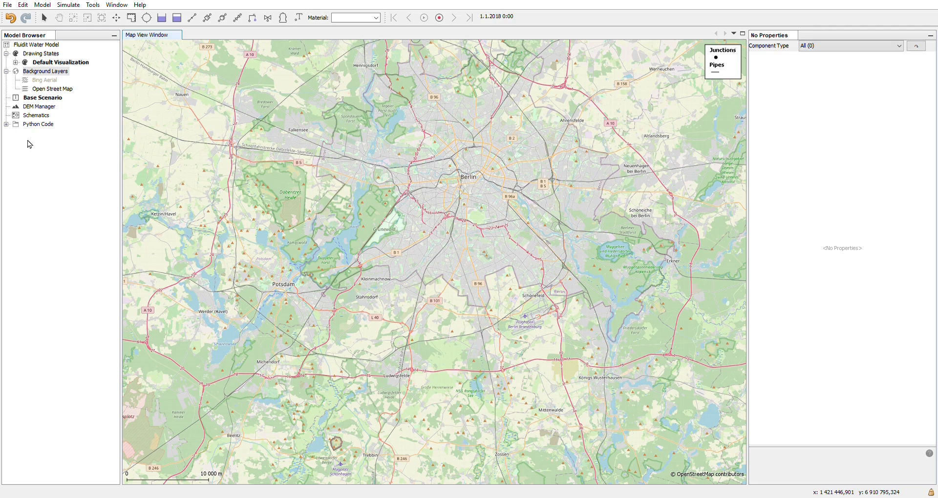
mouse_move(82, 140)
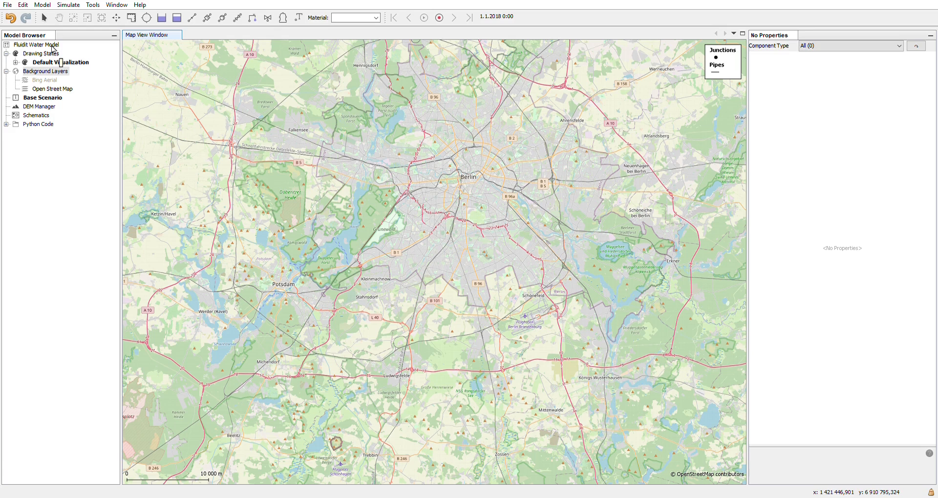
mouse_move(52, 50)
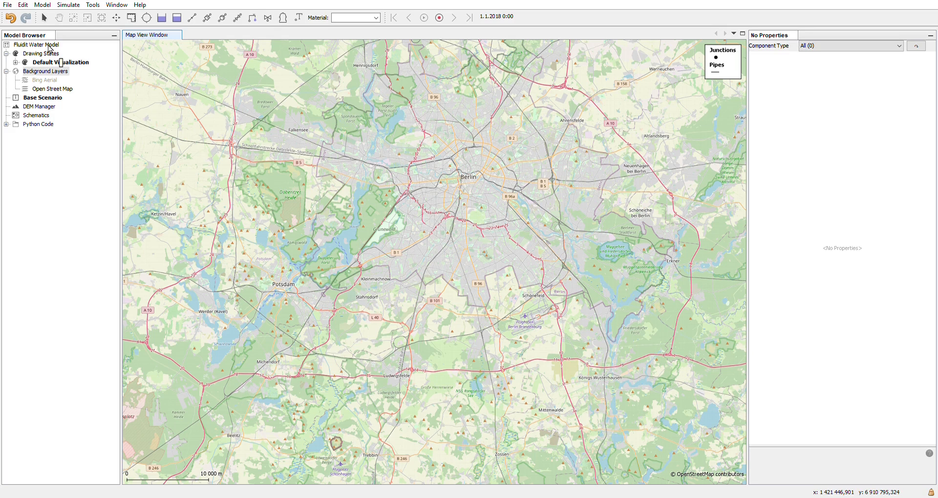
mouse_move(48, 50)
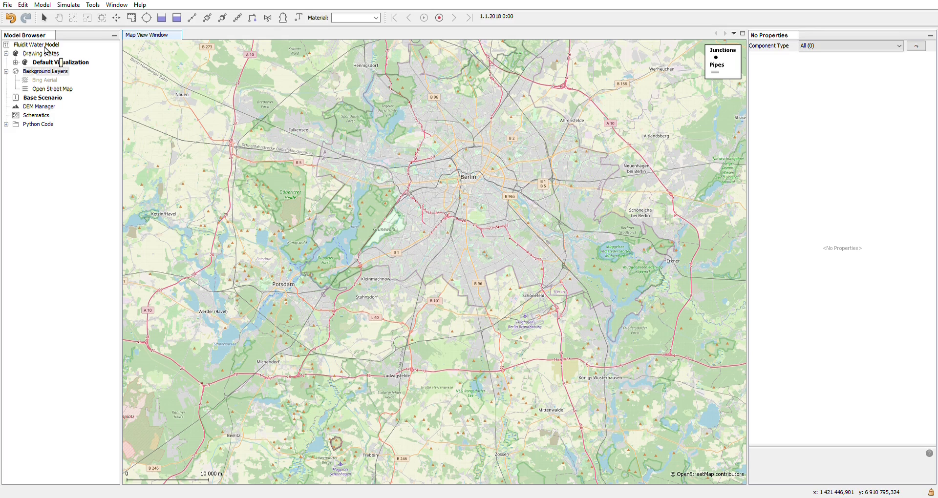
mouse_move(40, 53)
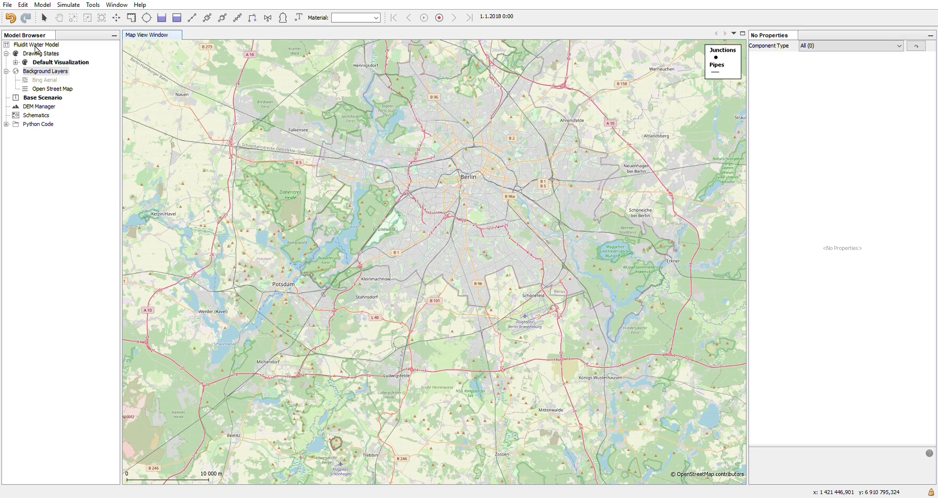
Select Fluidit Water Model in the Model Browser to show its properties
left_click(37, 44)
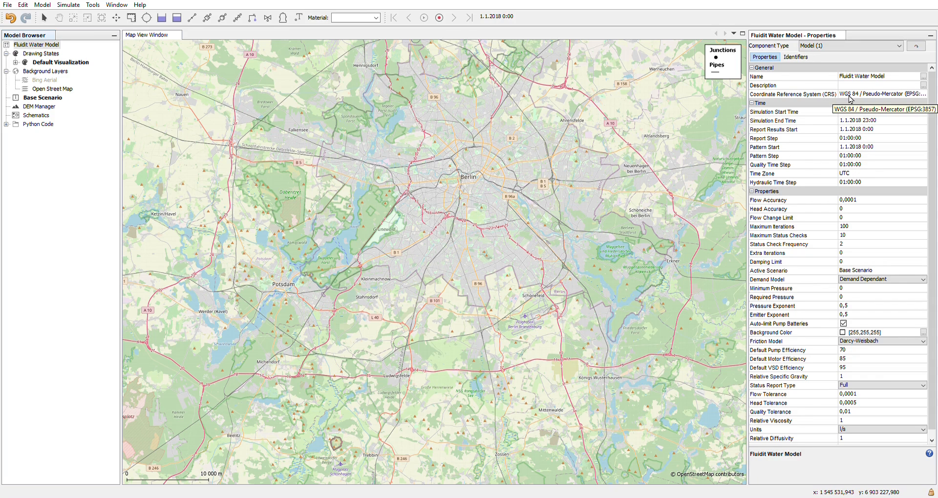
mouse_move(857, 53)
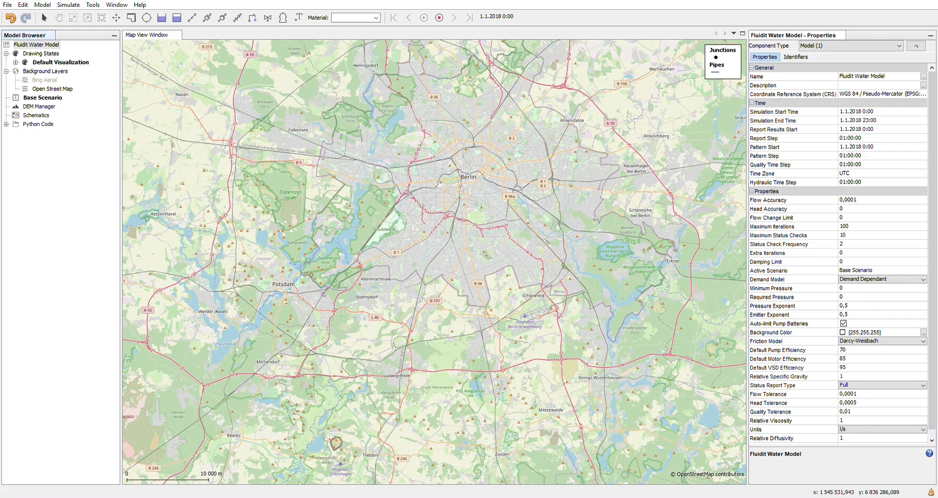
mouse_move(778, 102)
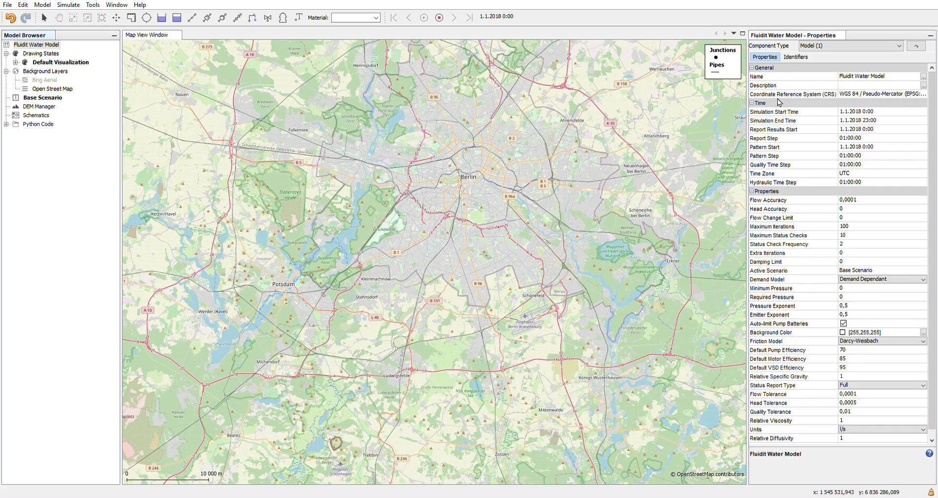
mouse_move(799, 112)
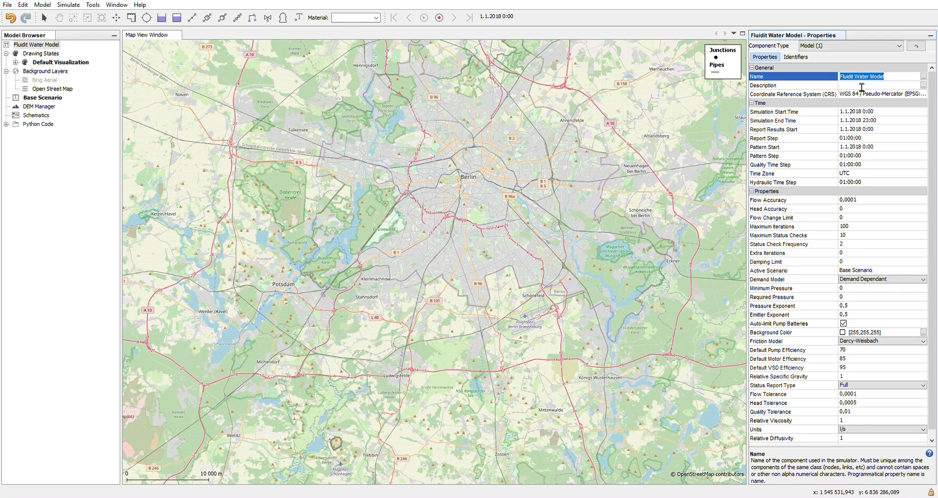
Enter 'Test' as the model name and search EPSG37 in the coordinate reference system list
type("Test Project")
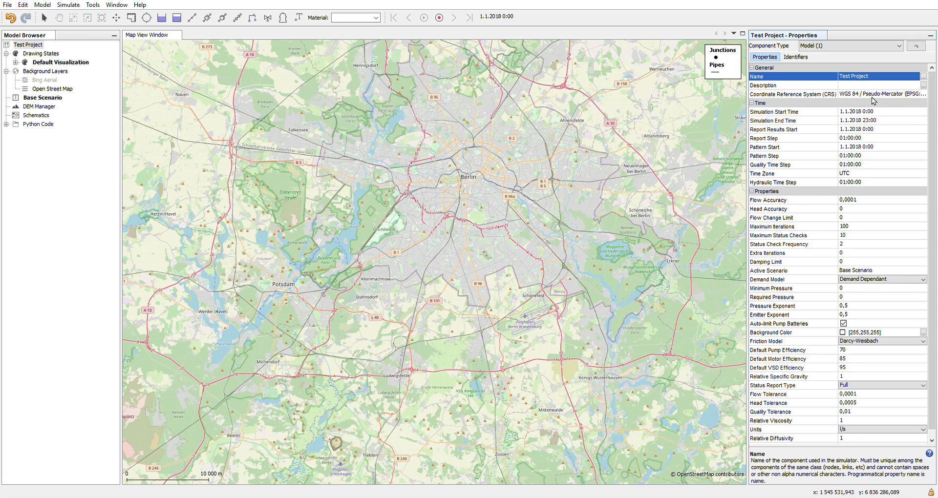
left_click(879, 94)
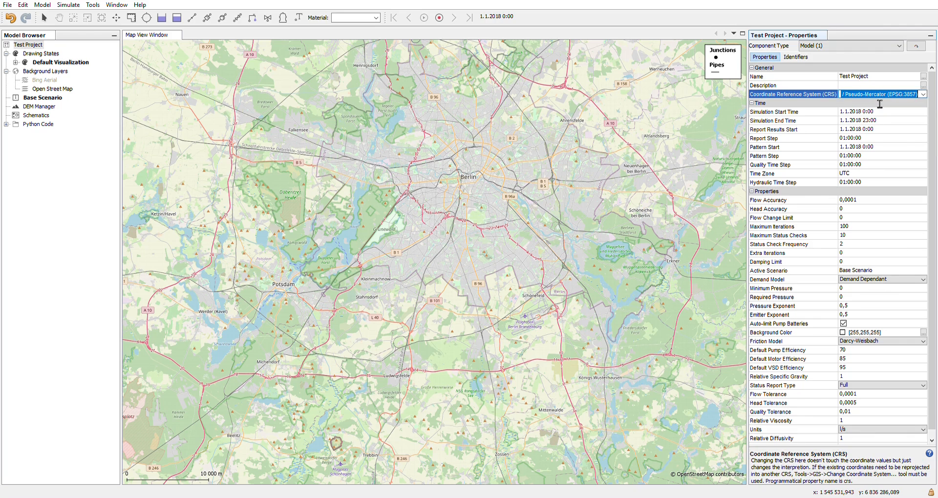
left_click(924, 94)
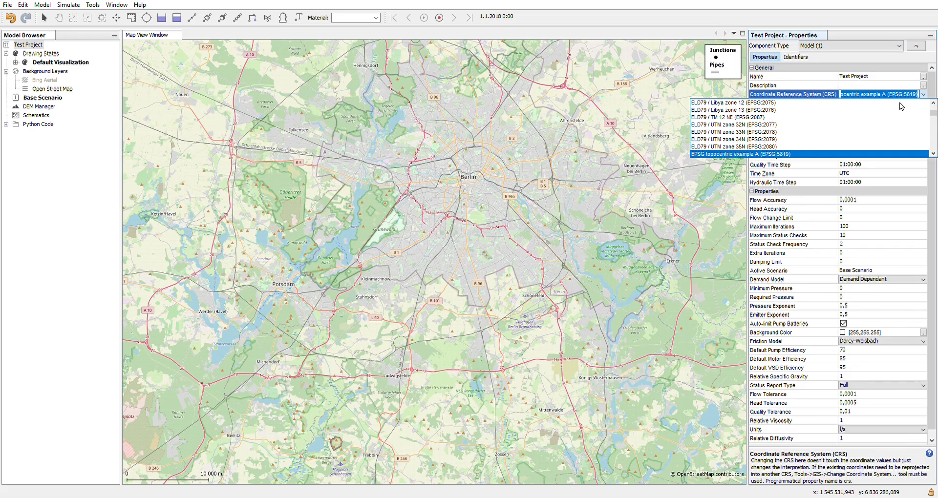
type("EPSG37")
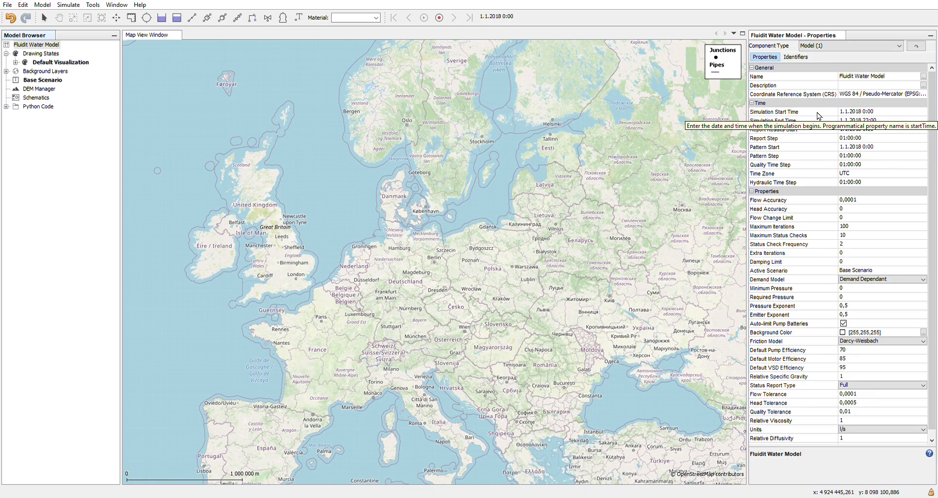
mouse_move(816, 124)
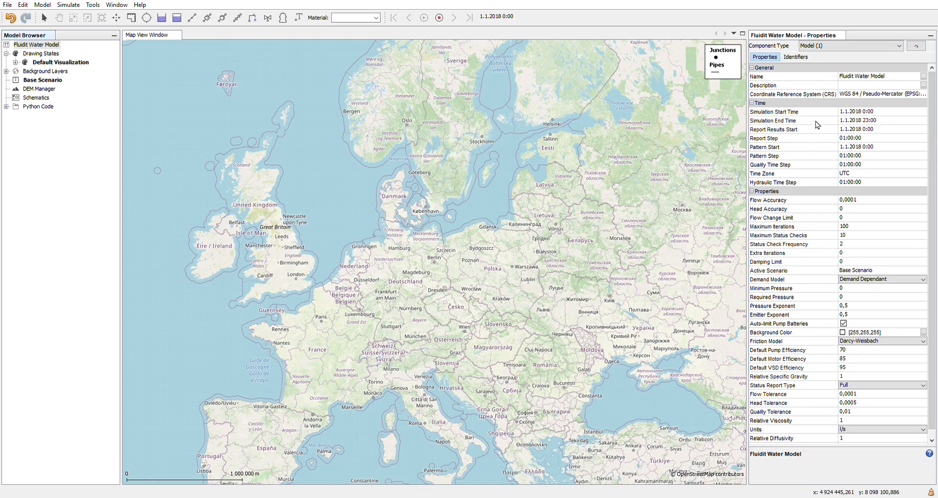
mouse_move(815, 130)
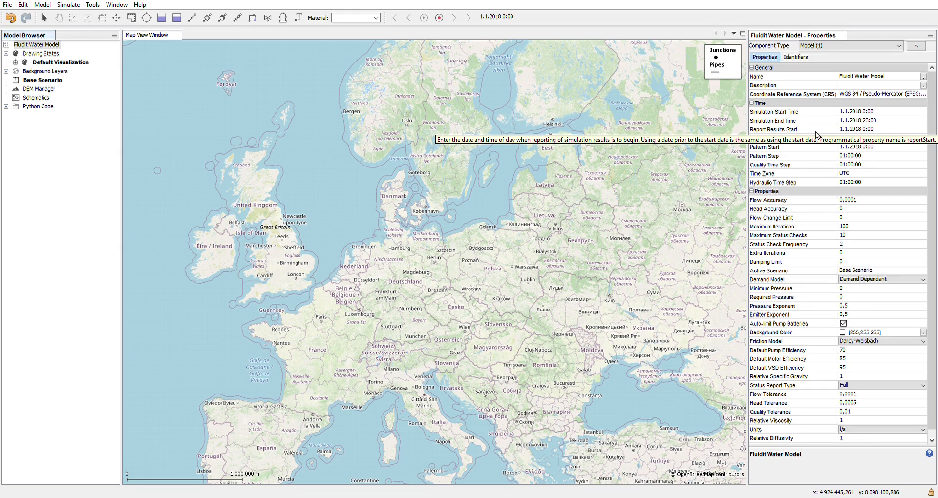
mouse_move(817, 133)
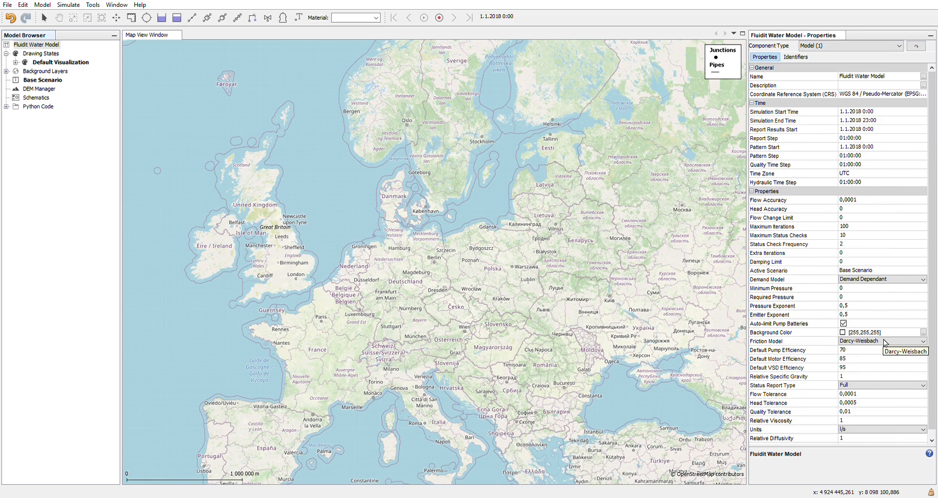
mouse_move(864, 435)
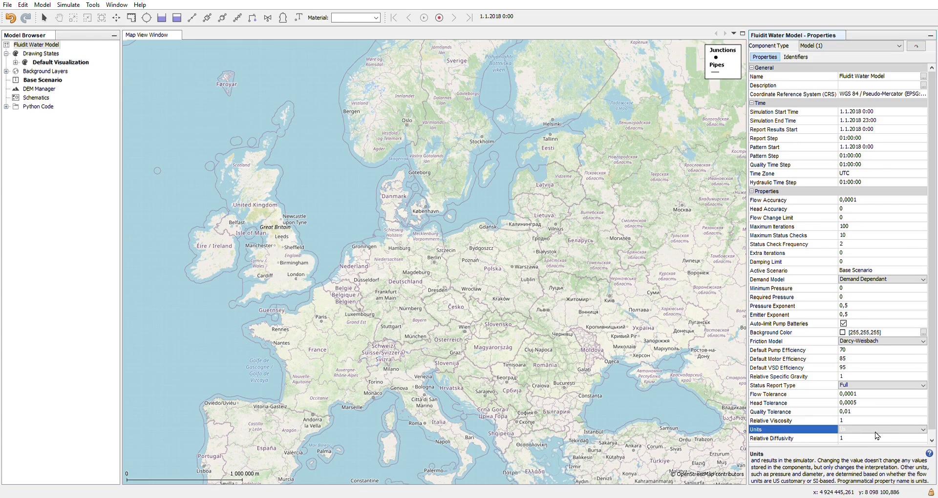
mouse_move(889, 453)
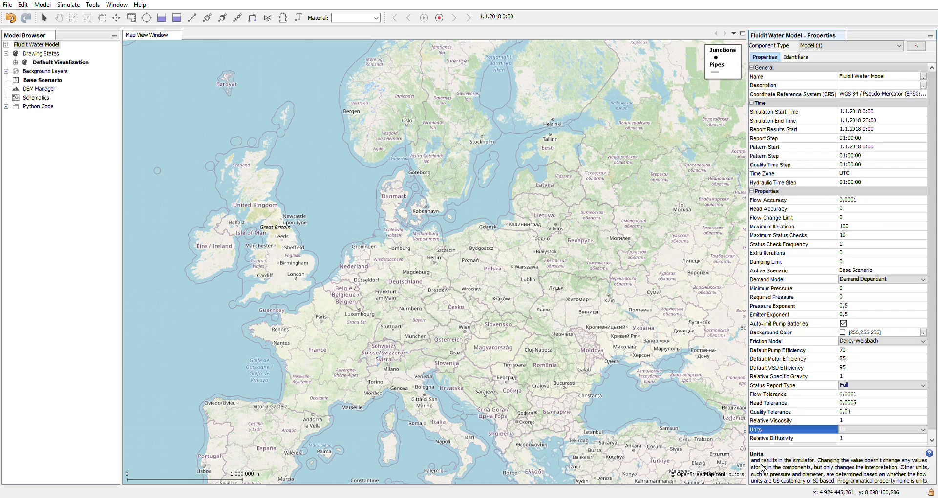
mouse_move(760, 460)
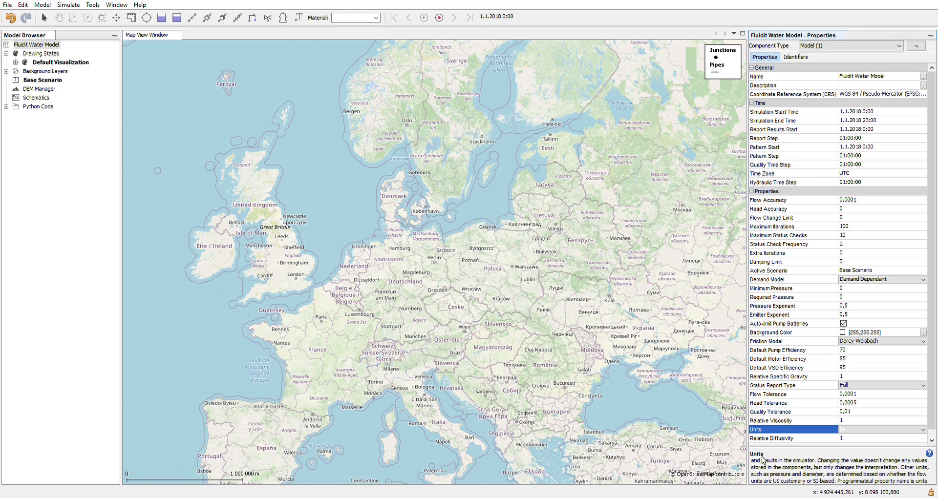
Show the description of the Flow Change Limit simulation setting
left_click(772, 217)
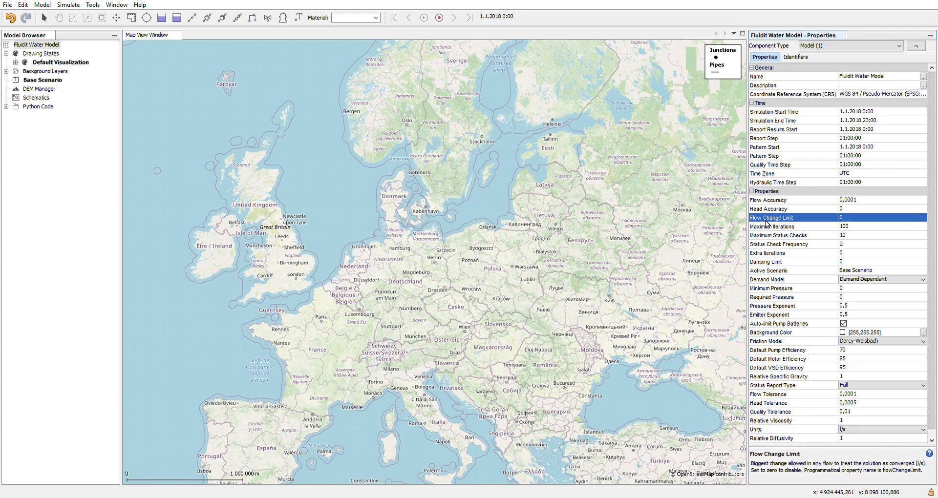
mouse_move(769, 166)
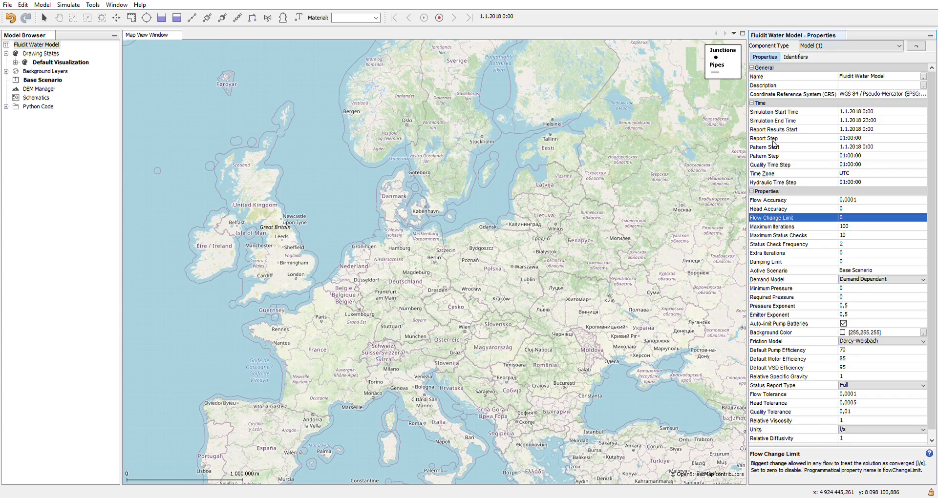
mouse_move(774, 111)
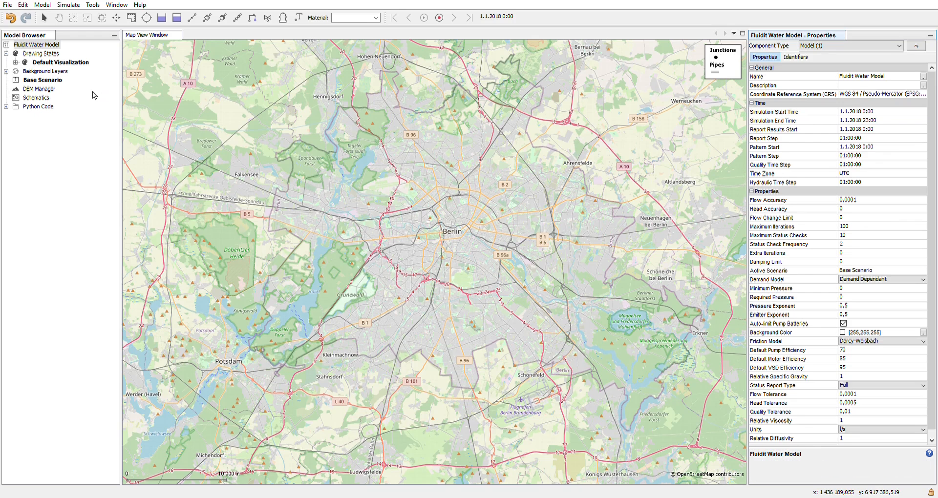
mouse_move(50, 72)
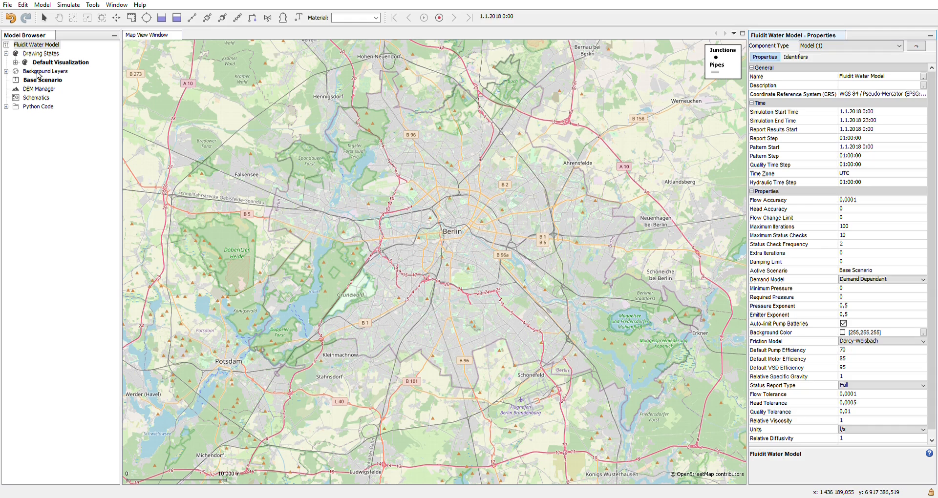
Expand Background Layers and show the Open Street Map layer's properties
left_click(46, 72)
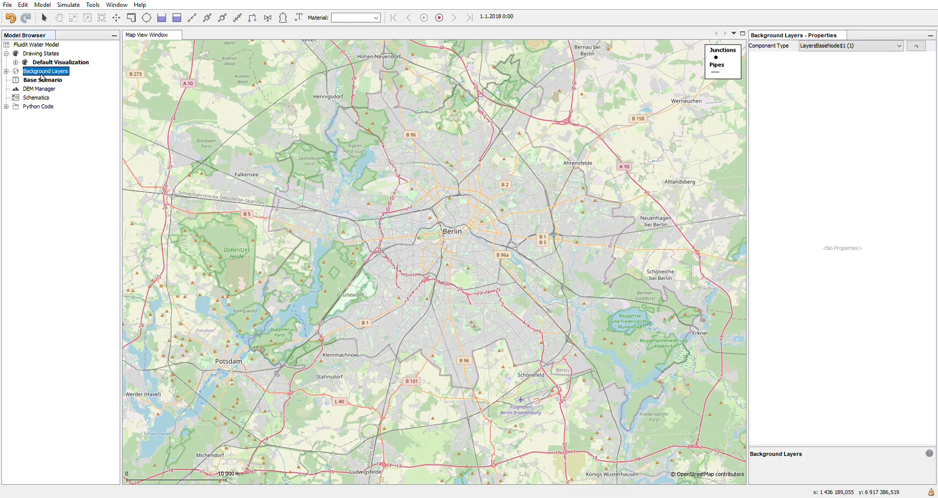
left_click(6, 72)
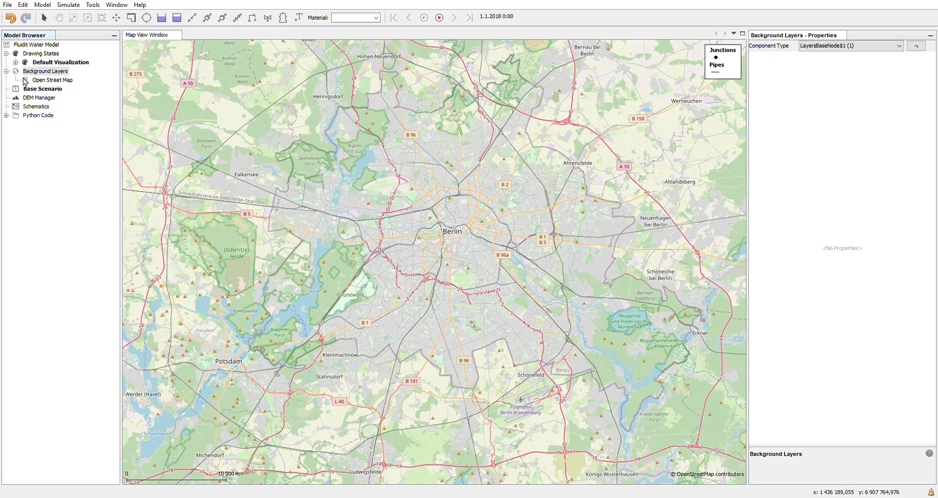
left_click(53, 79)
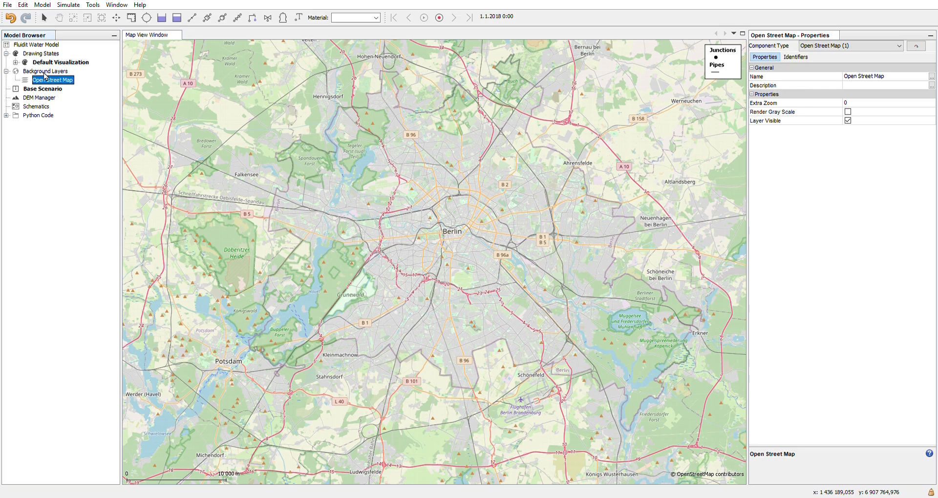
Show the Add … Layer options for Background Layers, including Bing, Finnish maps and WMS
right_click(46, 70)
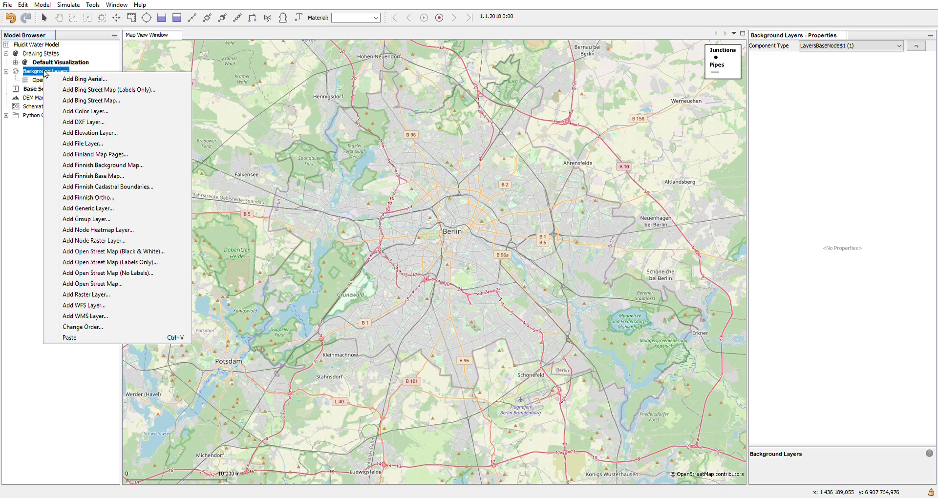
mouse_move(85, 78)
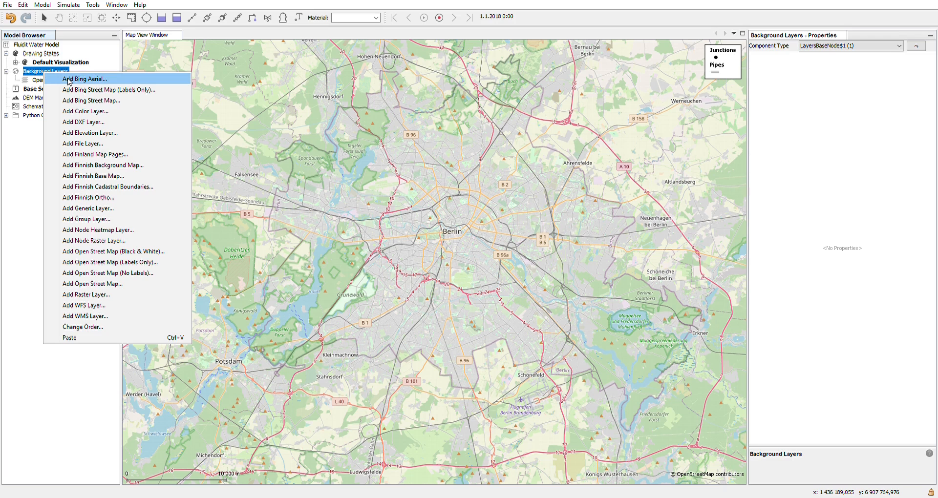
mouse_move(108, 89)
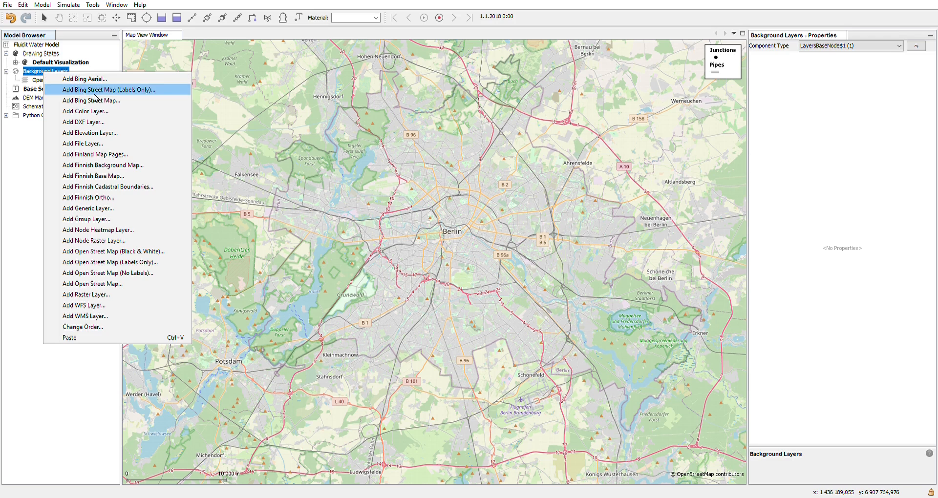
mouse_move(85, 78)
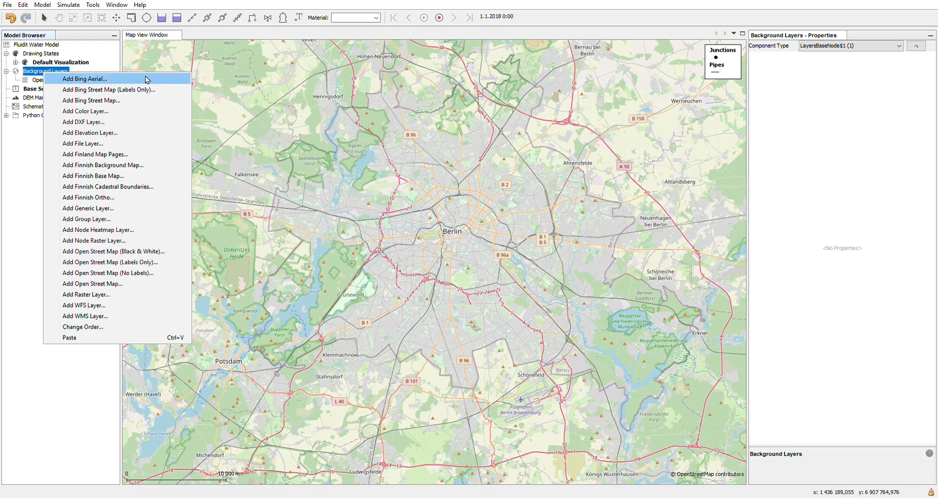
mouse_move(106, 99)
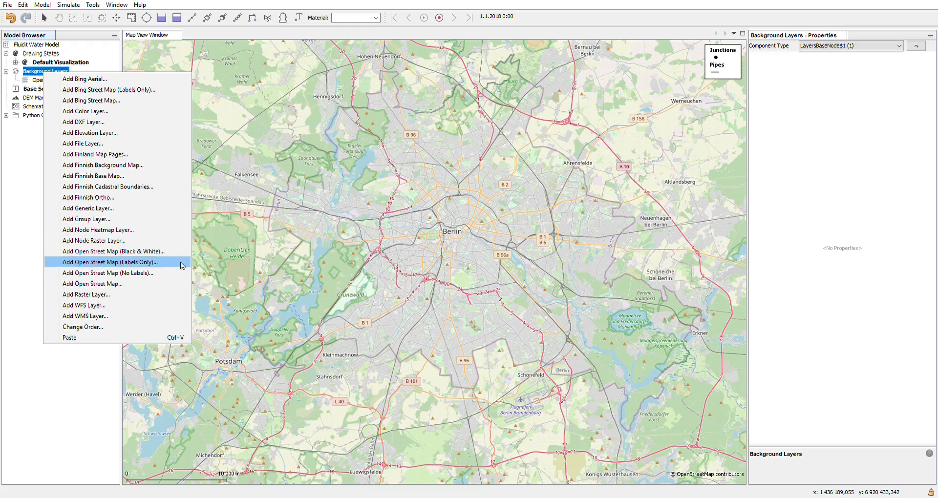
mouse_move(89, 256)
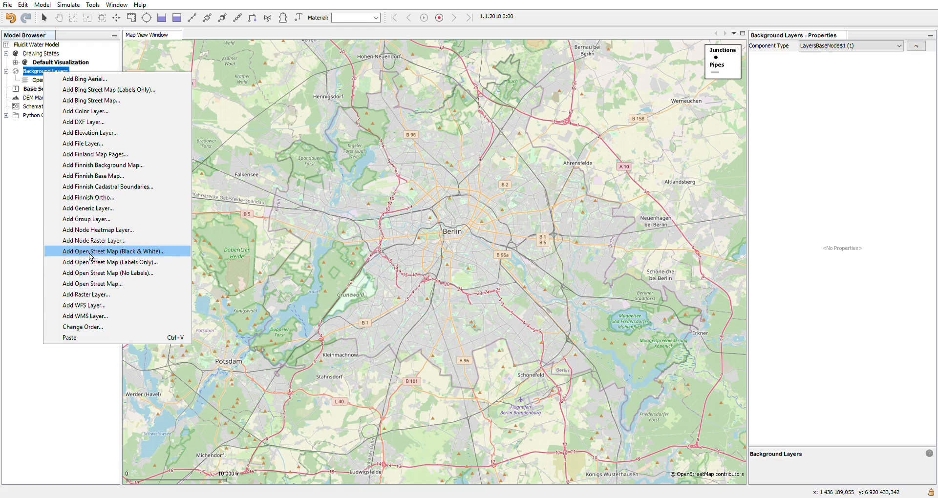
mouse_move(156, 260)
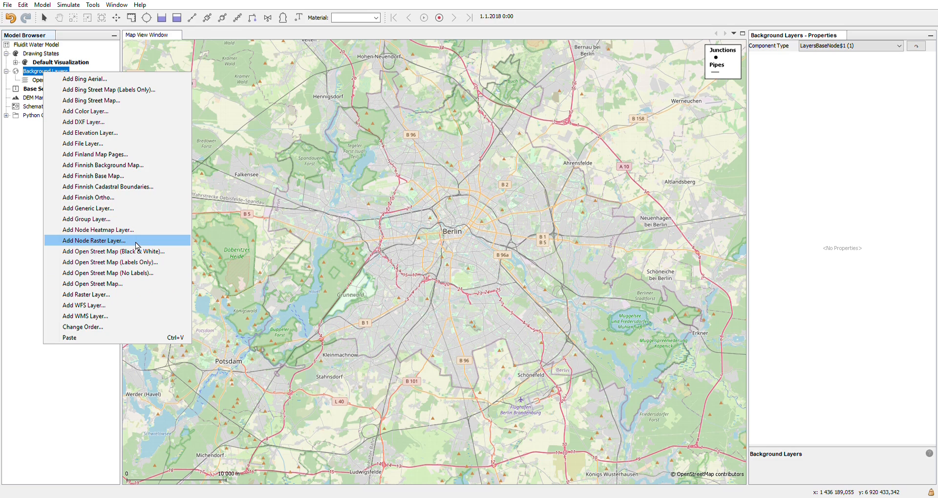
mouse_move(99, 231)
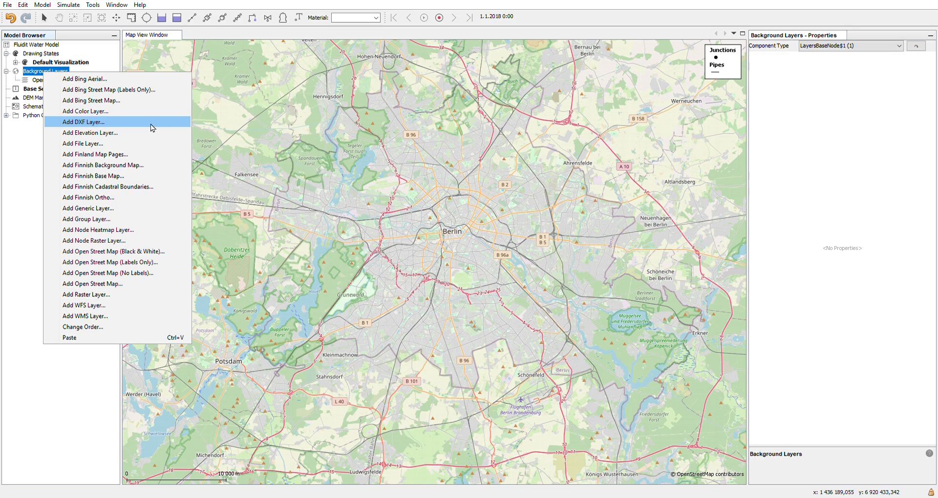
mouse_move(111, 79)
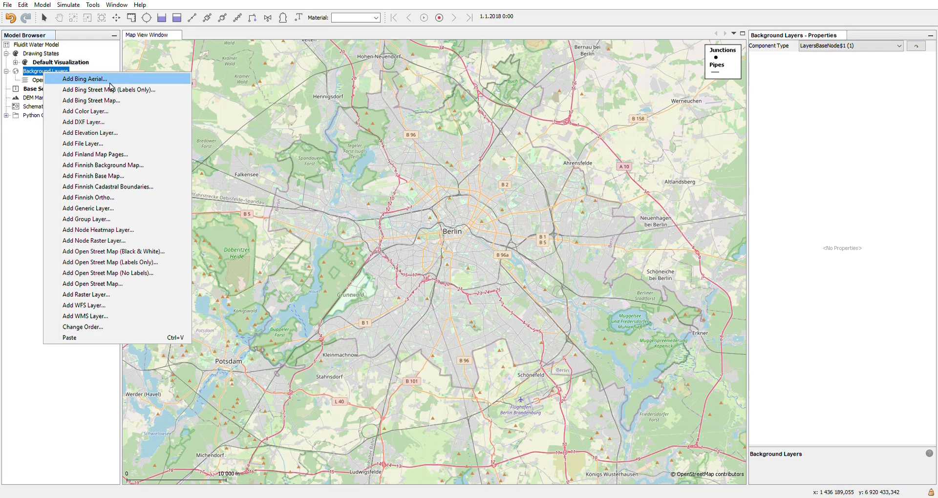
Add a Bing Aerial background layer above Open Street Map
left_click(84, 78)
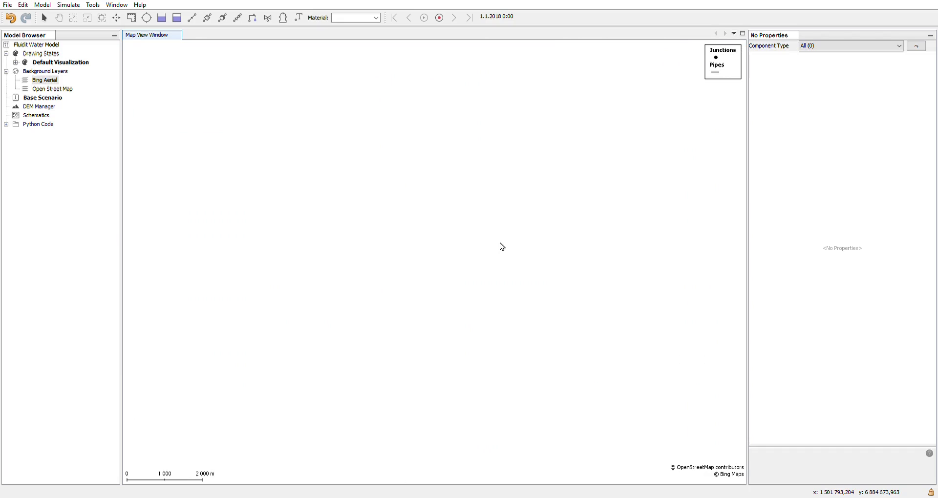
mouse_move(484, 233)
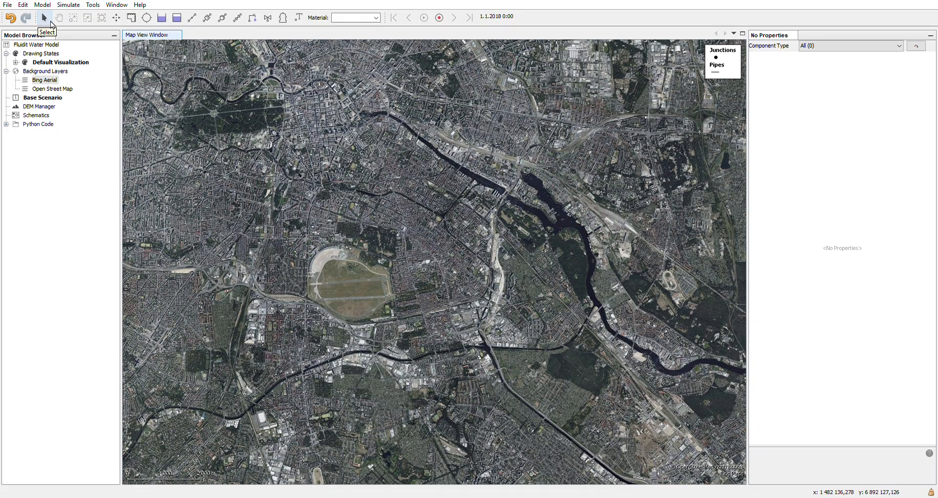
mouse_move(45, 26)
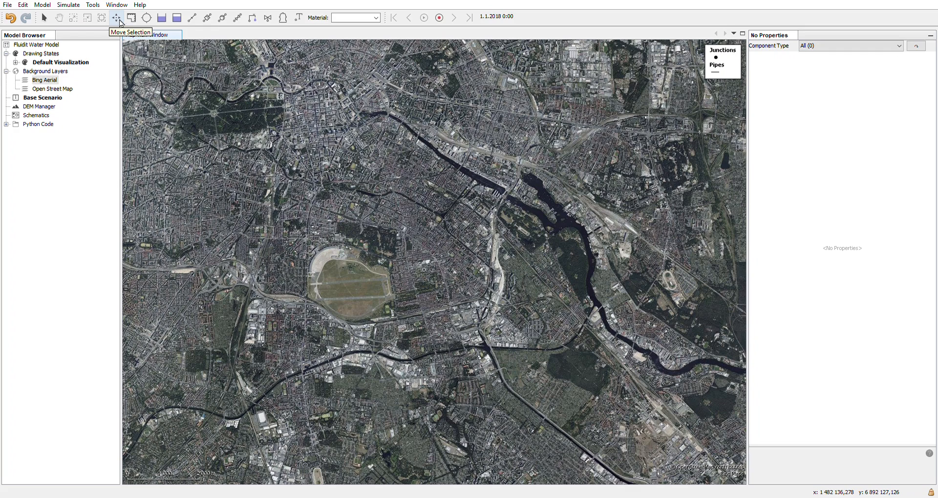
mouse_move(146, 17)
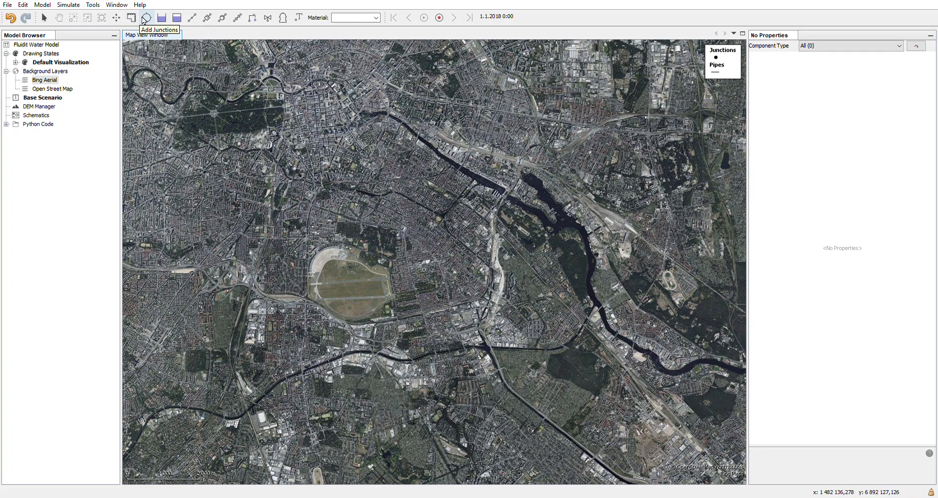
mouse_move(207, 17)
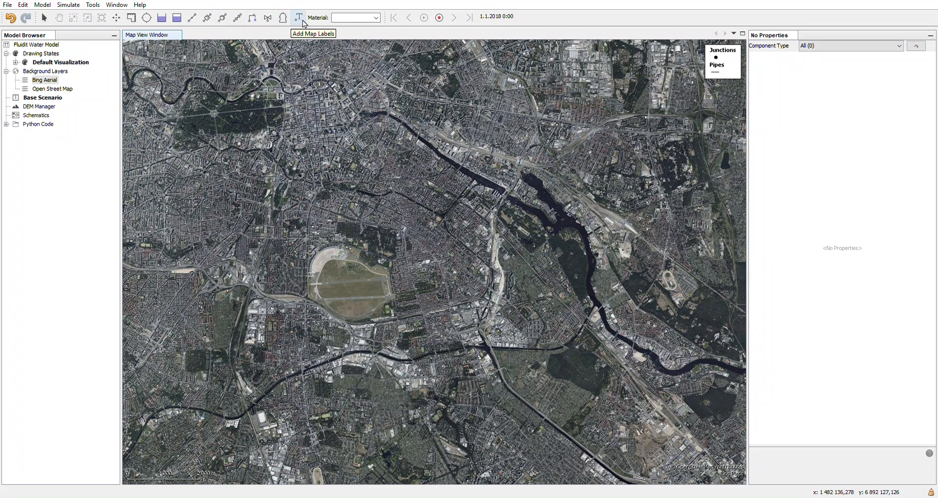
mouse_move(356, 17)
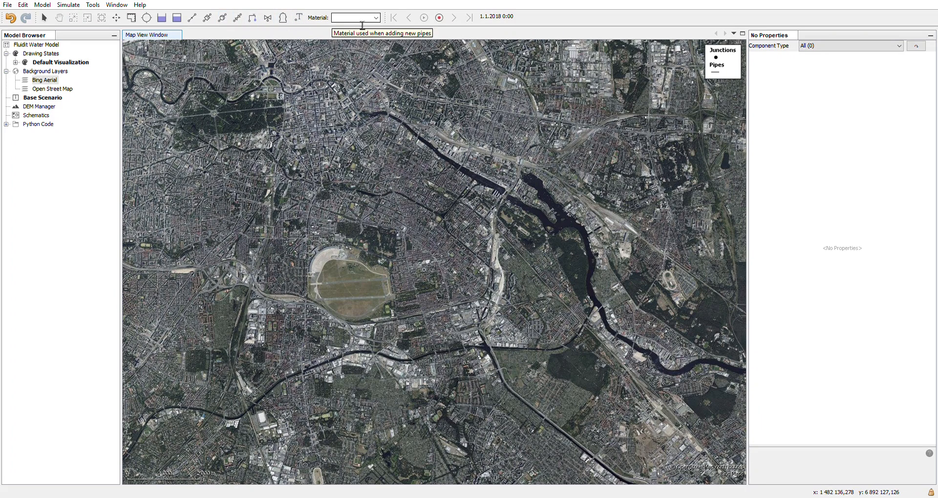
mouse_move(366, 31)
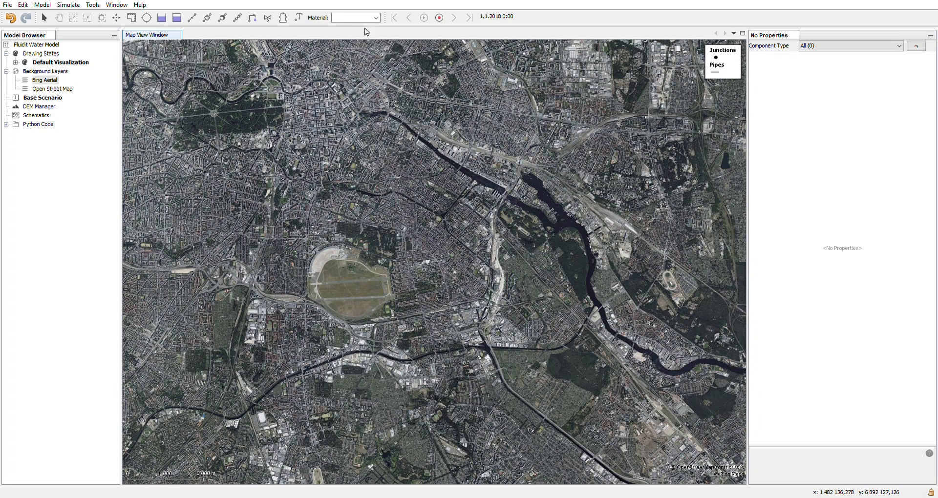
mouse_move(392, 31)
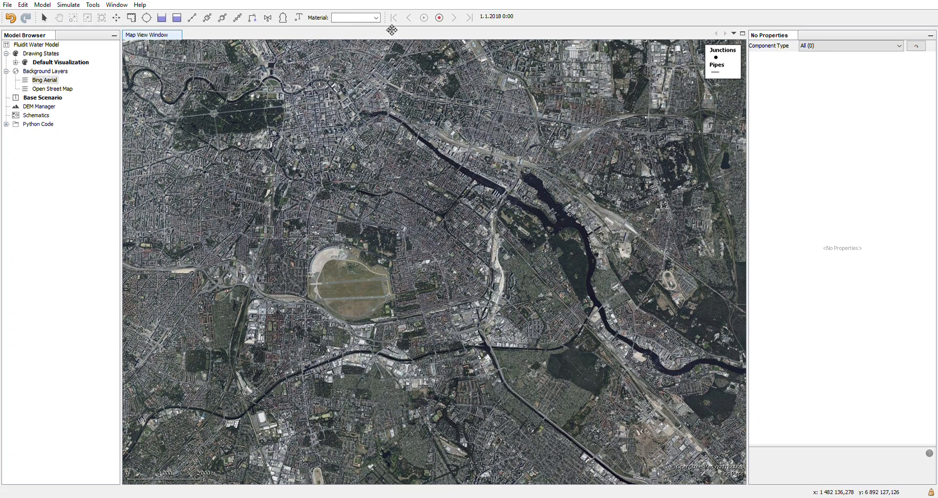
mouse_move(430, 30)
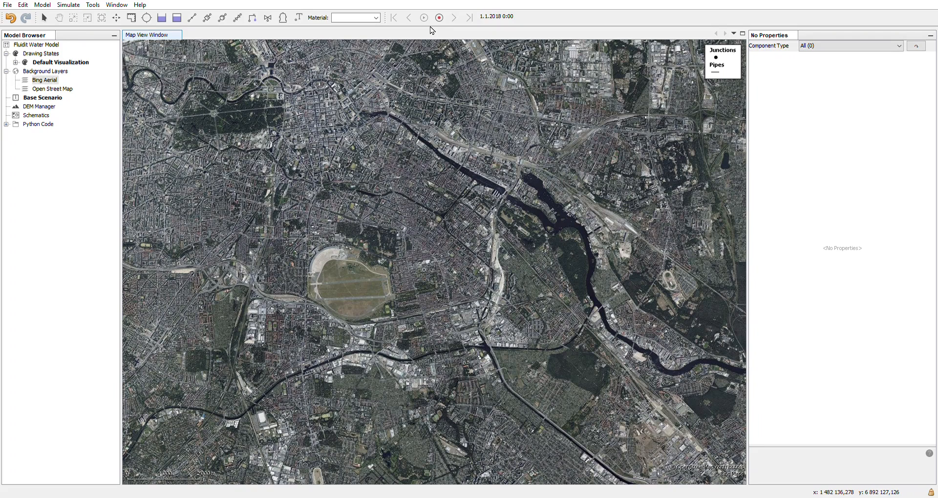
mouse_move(439, 18)
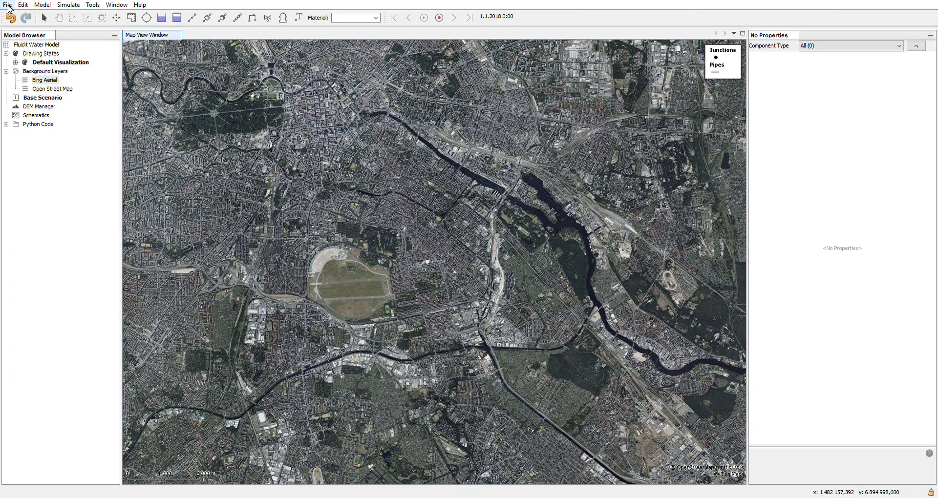
Browse the File and Edit menus, then show the Model menu's component types
left_click(7, 5)
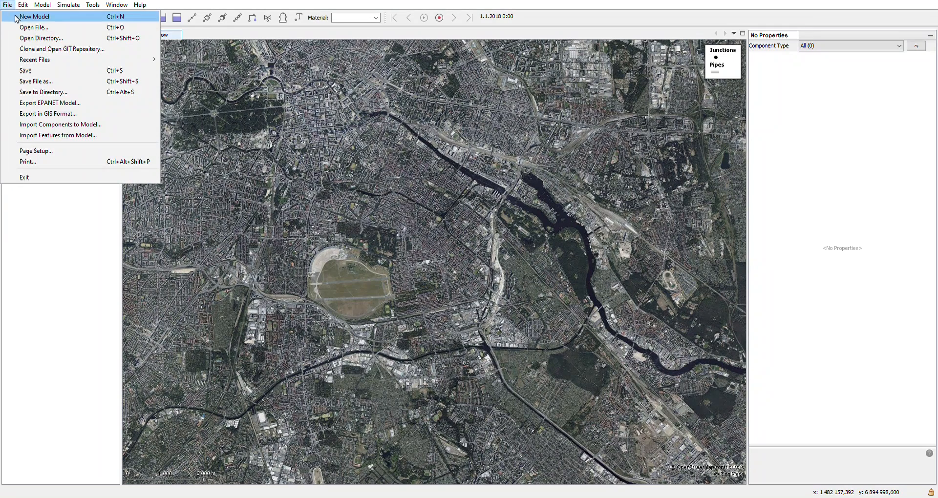
mouse_move(48, 114)
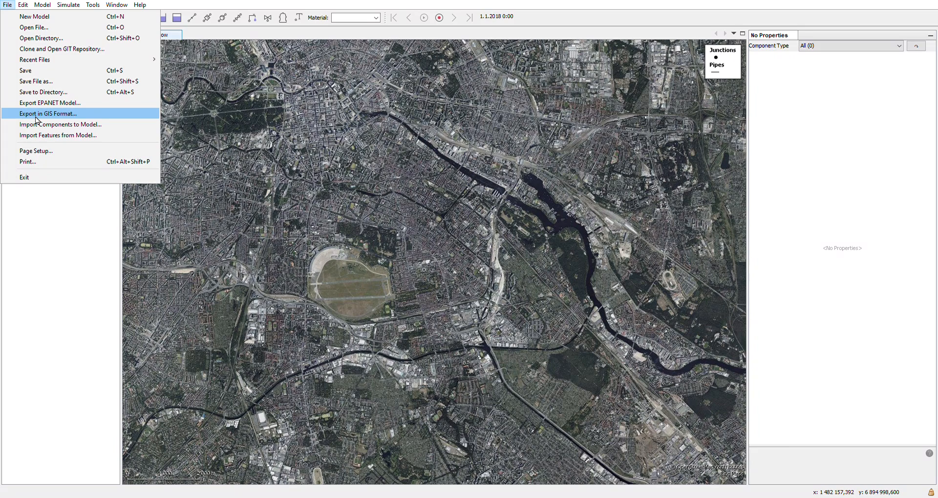
left_click(23, 5)
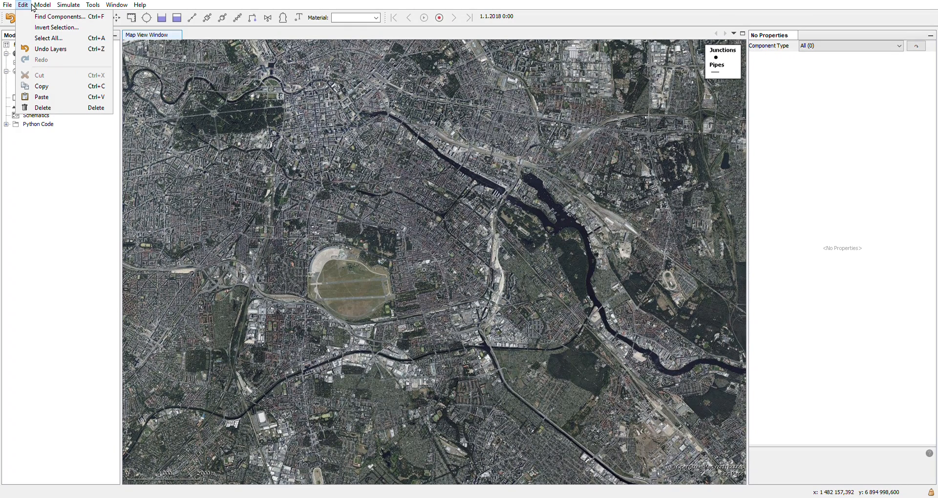
left_click(42, 5)
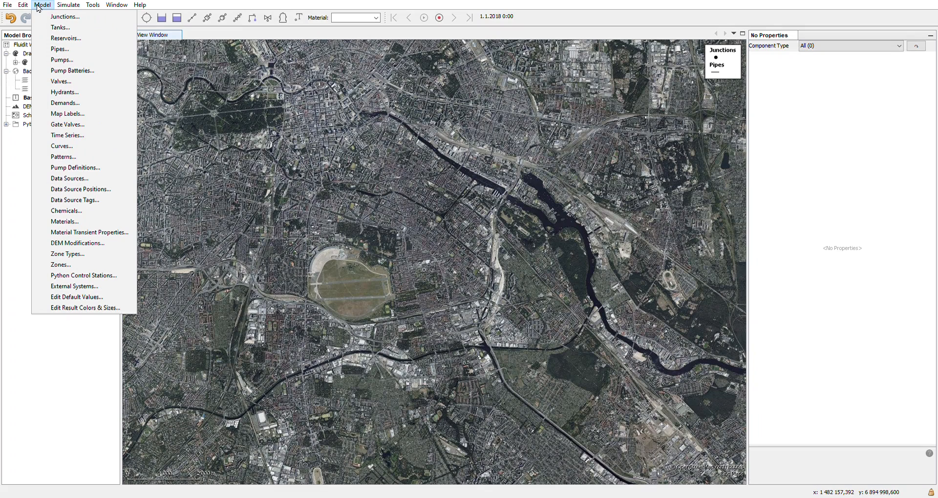
mouse_move(65, 16)
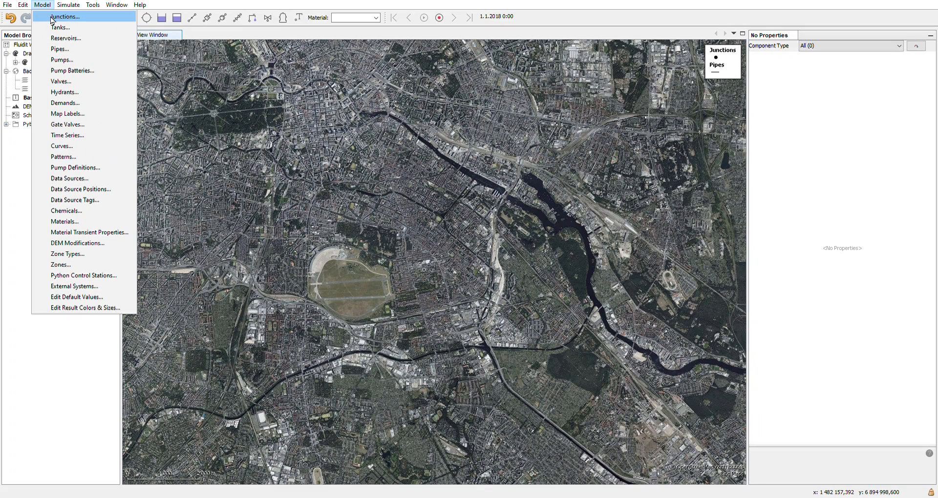
mouse_move(64, 92)
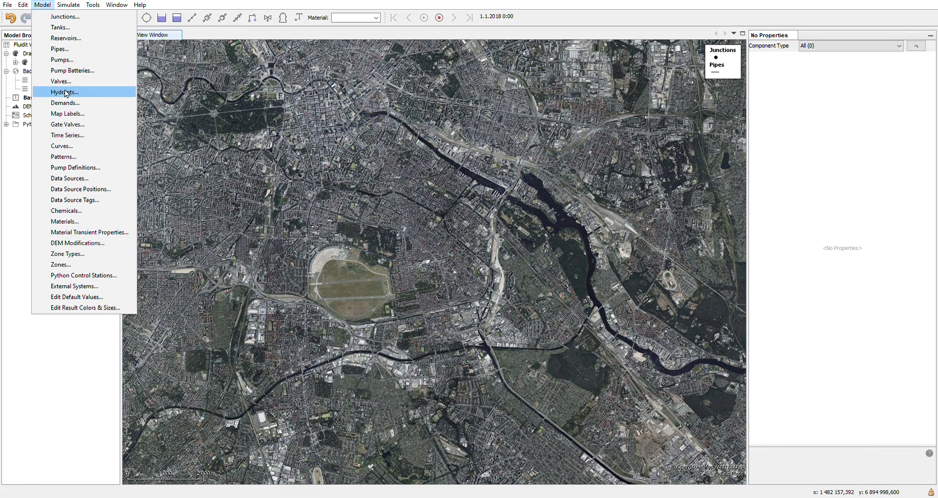
mouse_move(76, 243)
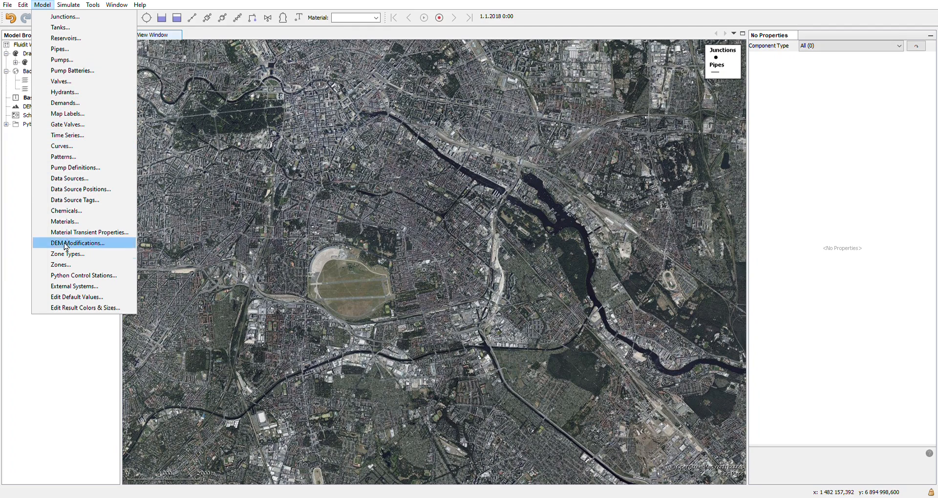
mouse_move(72, 189)
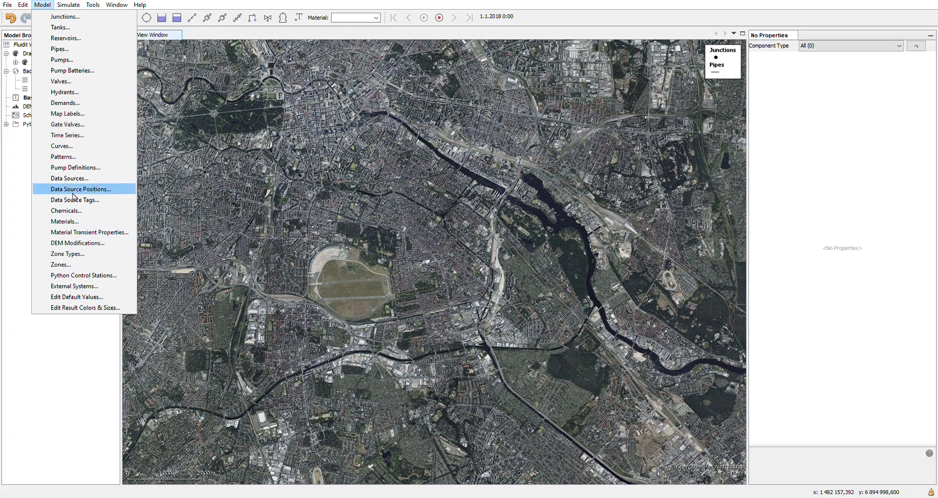
mouse_move(39, 12)
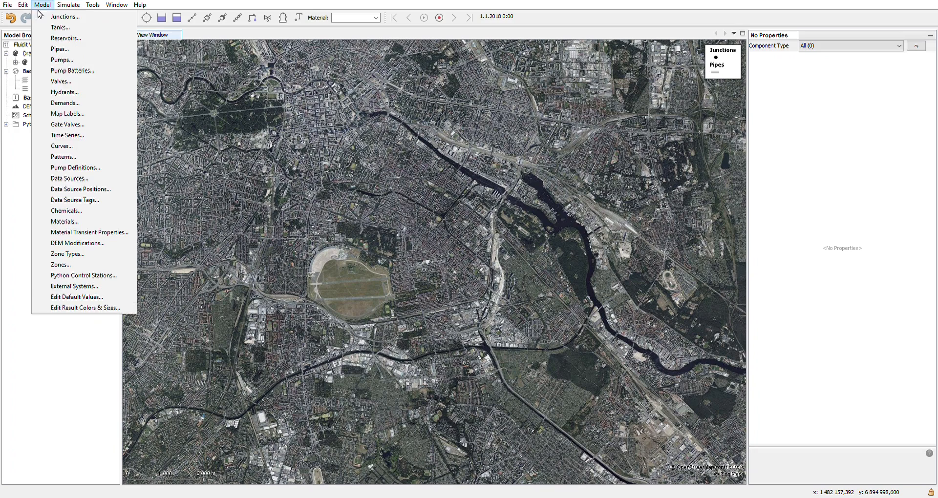
Browse the Simulate, Tools and Window menus, ending on the Help options
left_click(68, 5)
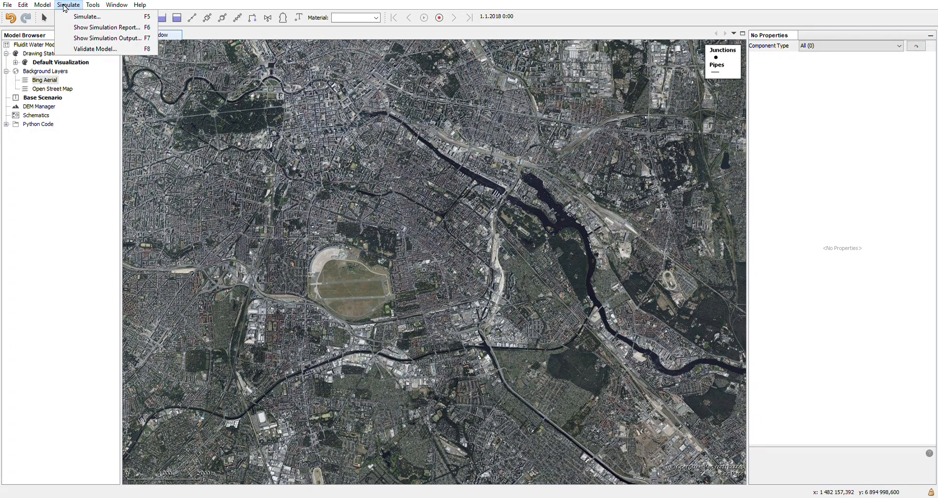
left_click(92, 5)
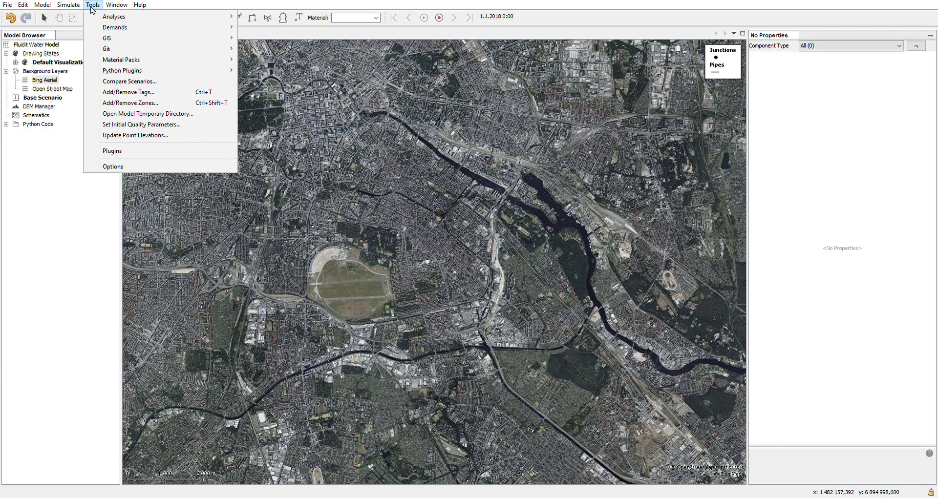
mouse_move(105, 11)
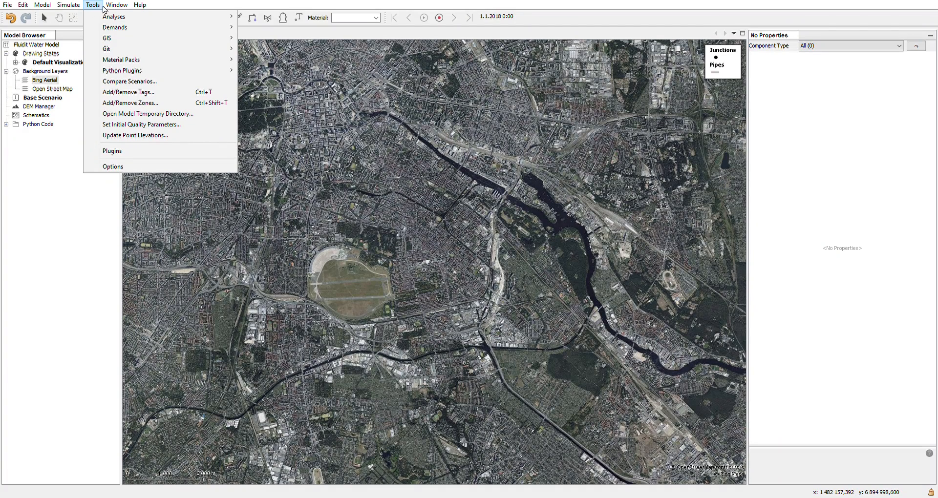
left_click(117, 5)
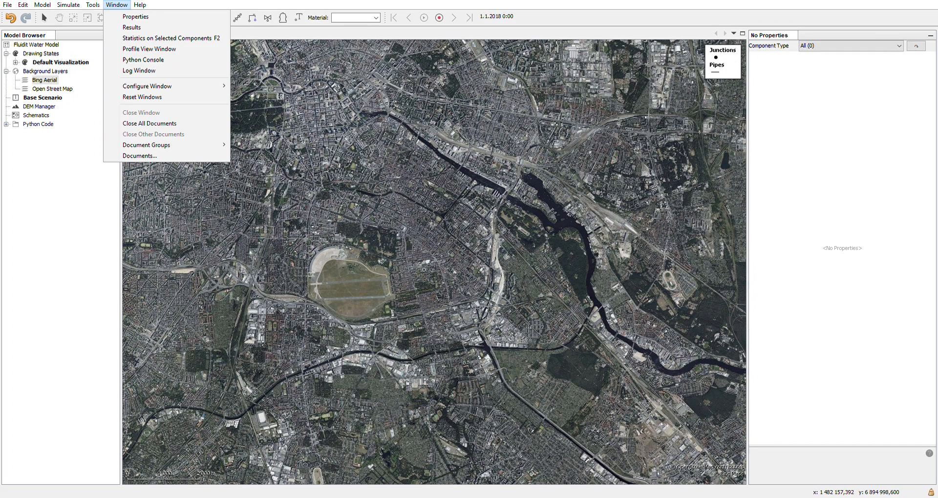
left_click(139, 5)
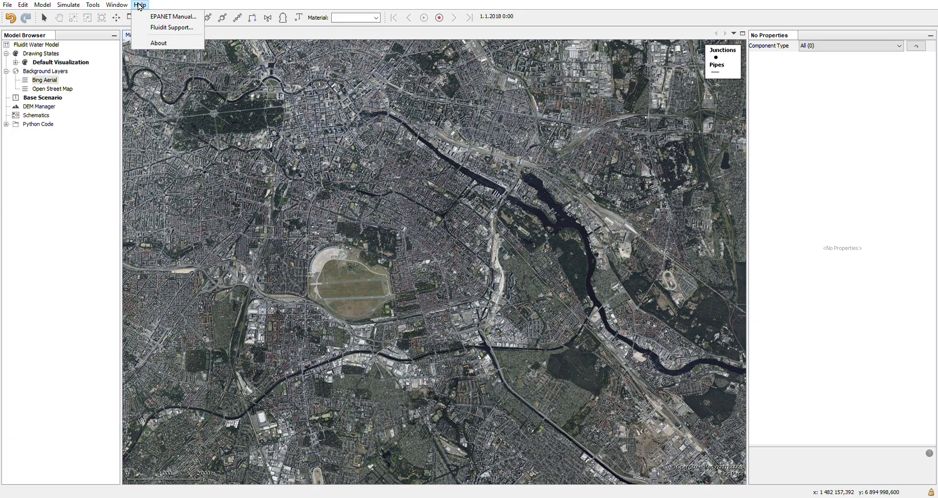
mouse_move(172, 27)
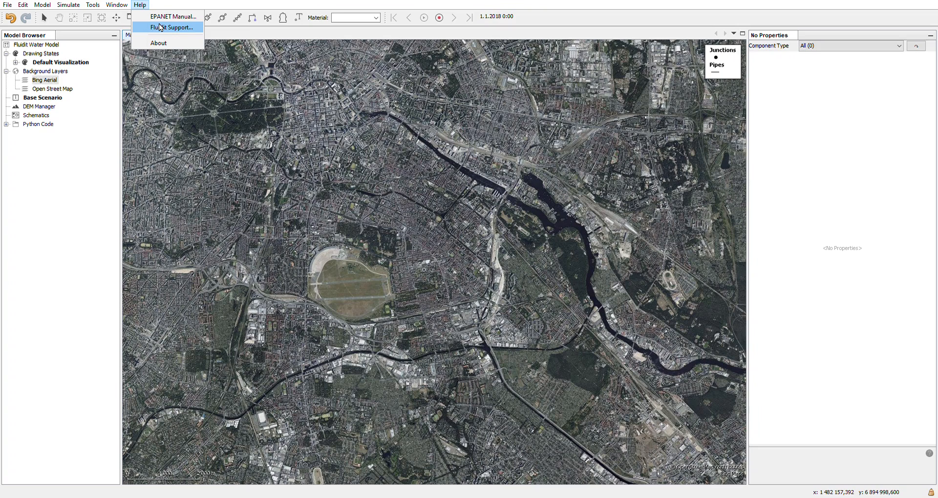
mouse_move(158, 42)
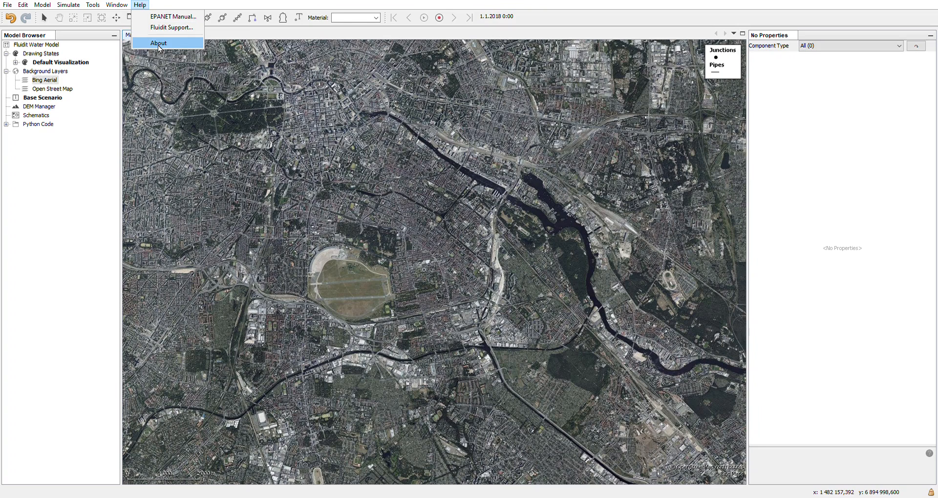